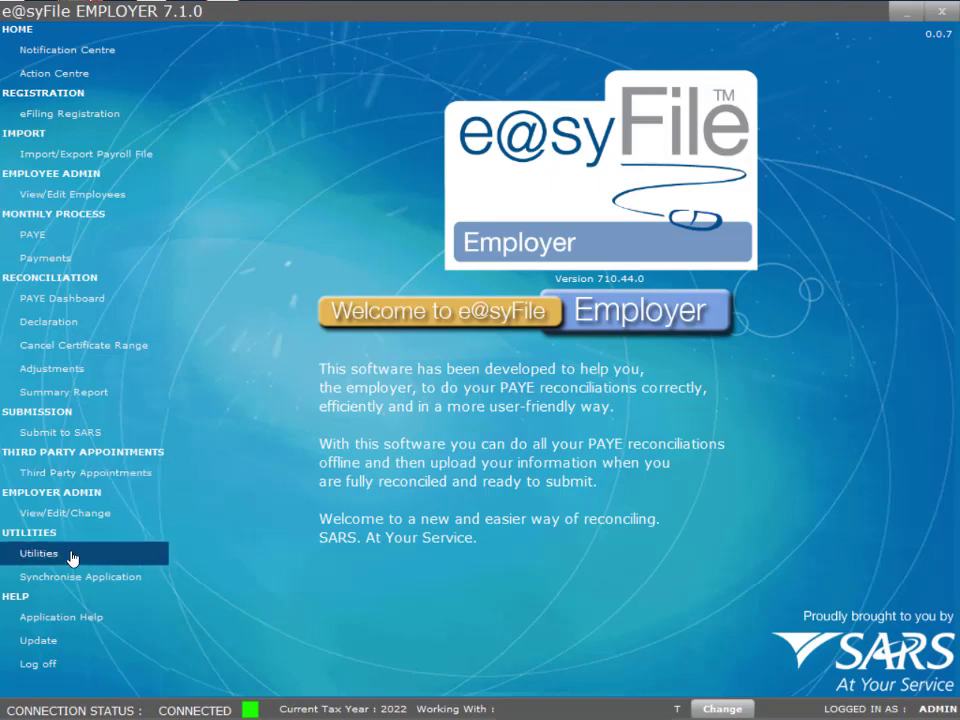
# Step: Open Utilities in e@syFile Employer and expand the EMP501 Status Dashboard
pyautogui.click(38, 553)
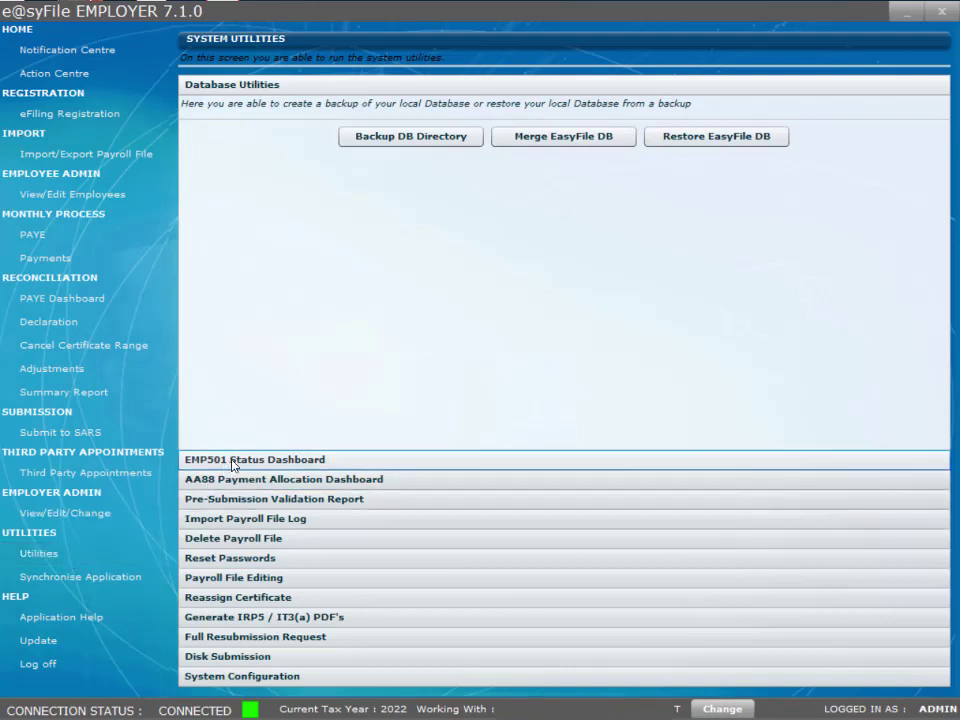
pyautogui.click(255, 459)
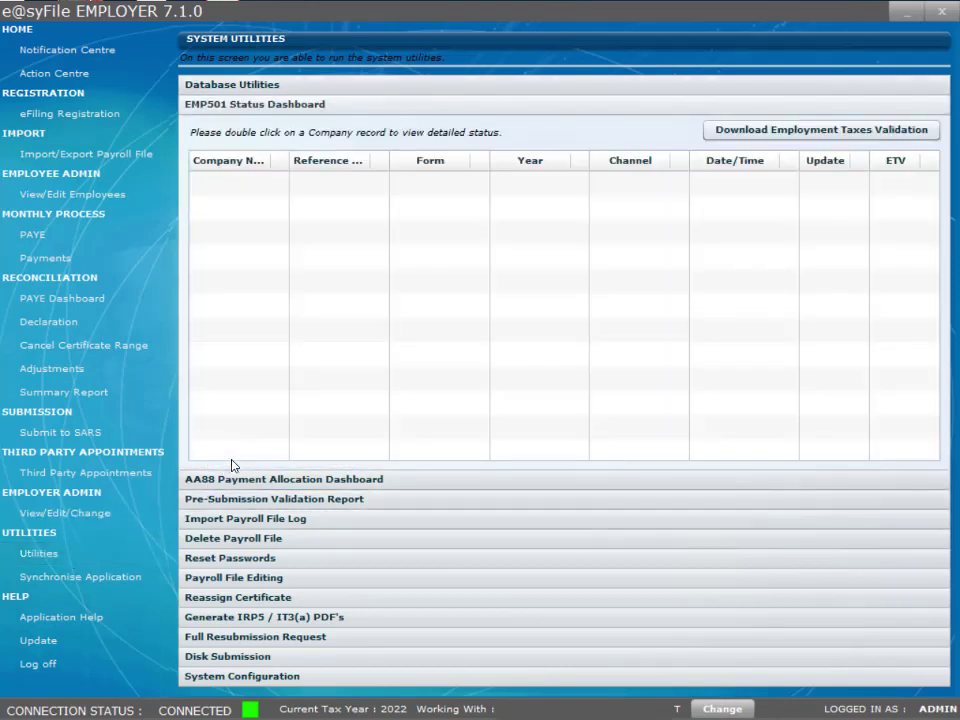
pyautogui.moveTo(263, 180)
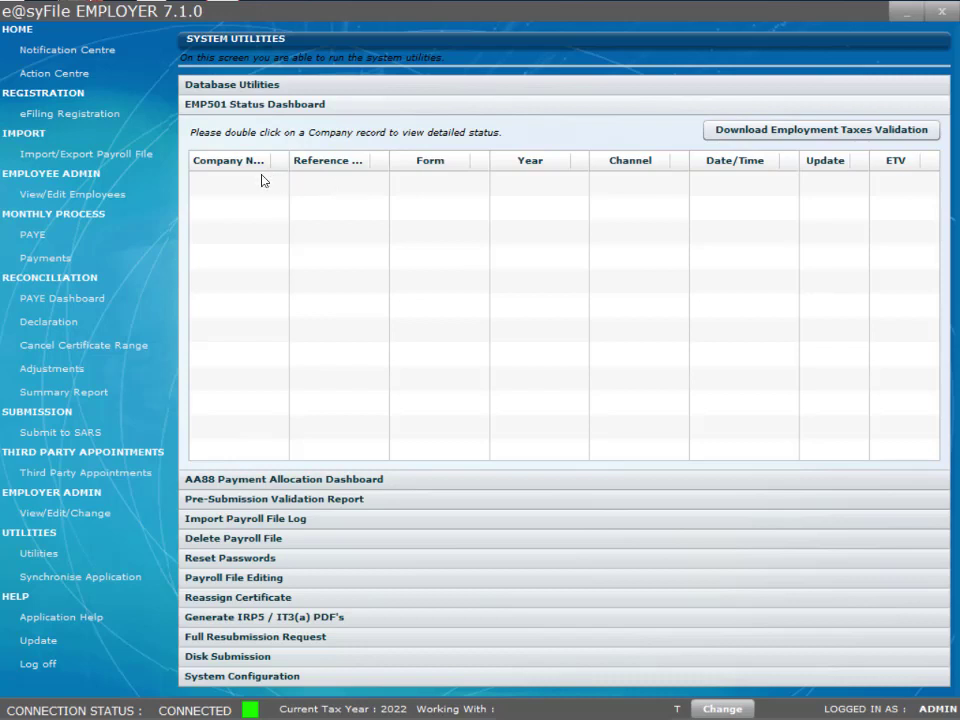
pyautogui.moveTo(260, 273)
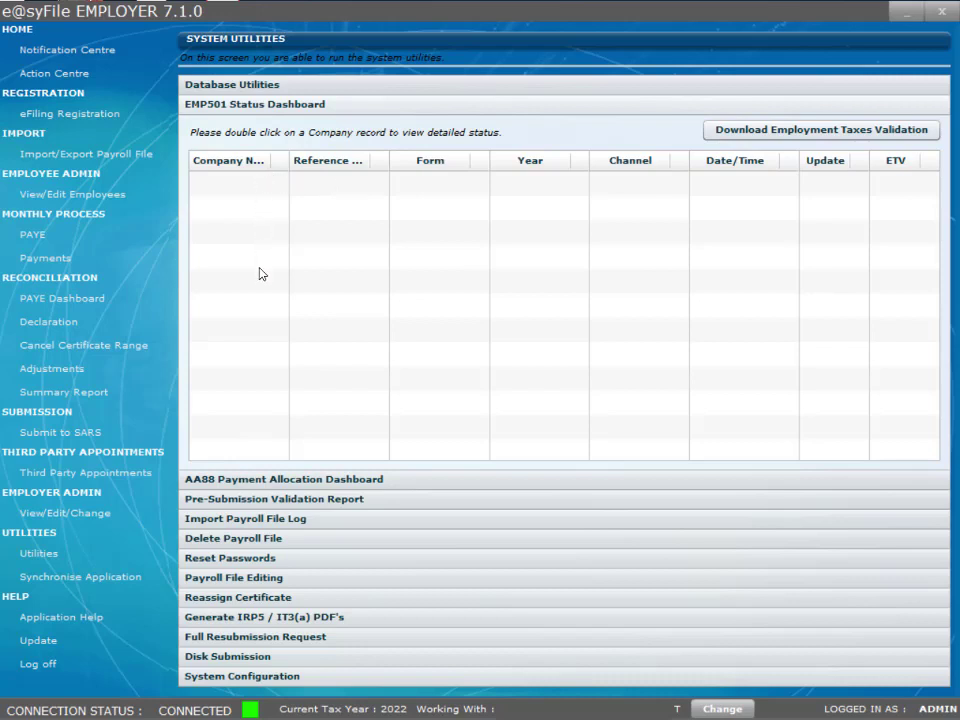
pyautogui.moveTo(645, 191)
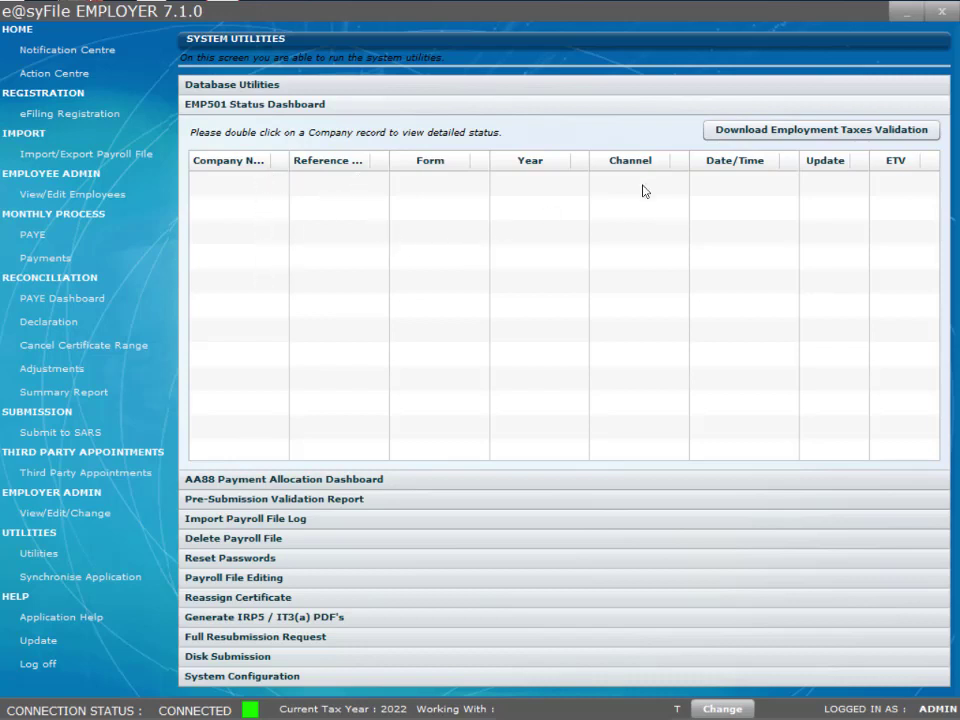
pyautogui.click(895, 160)
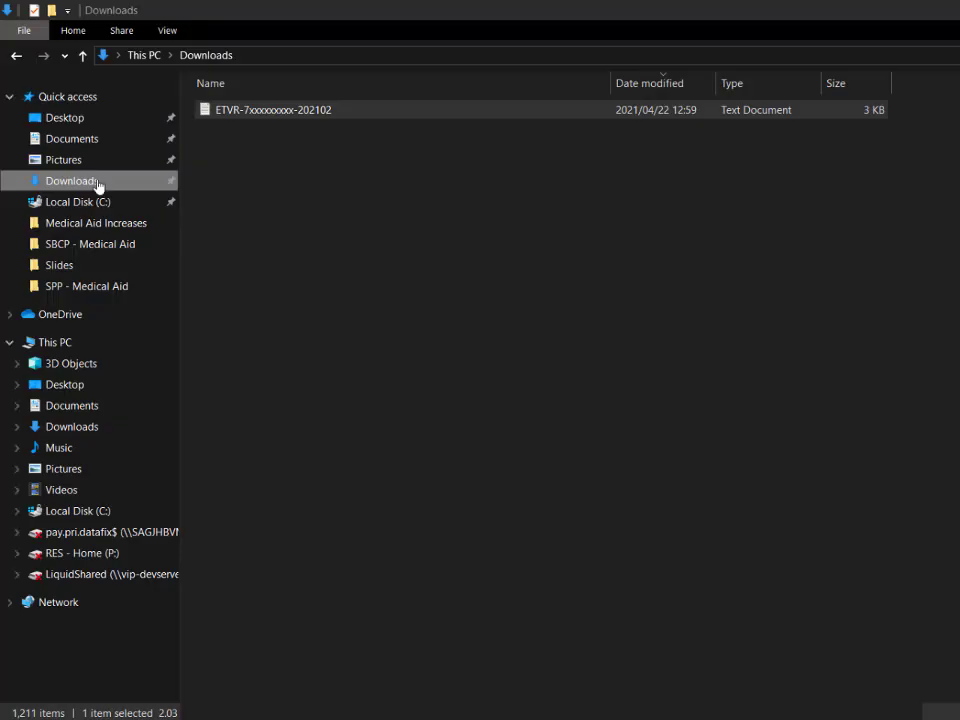
pyautogui.moveTo(80, 185)
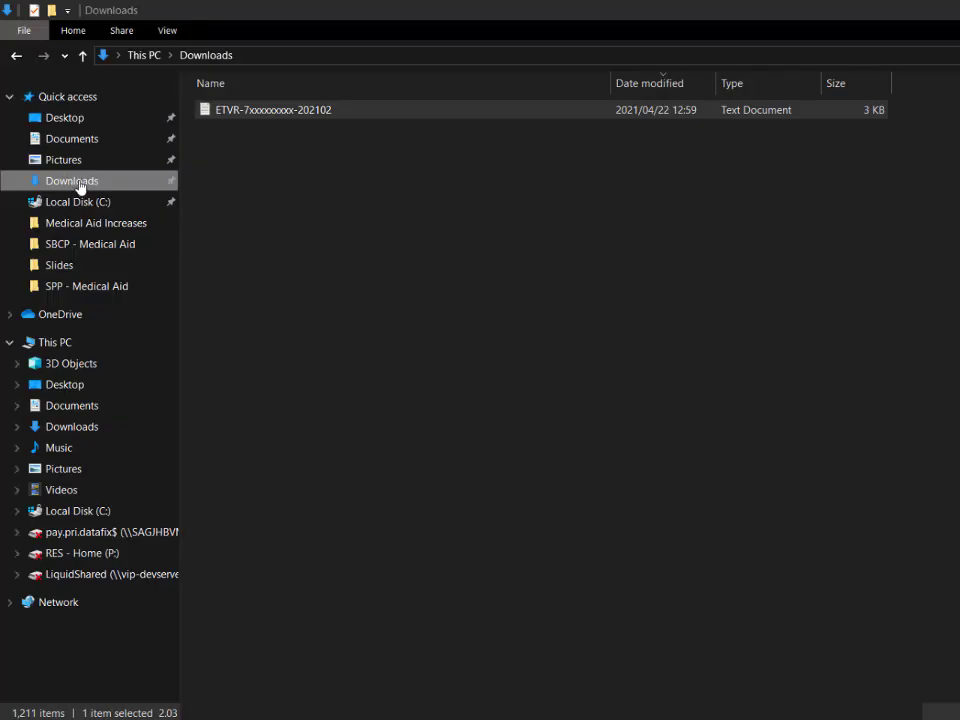
pyautogui.moveTo(108, 181)
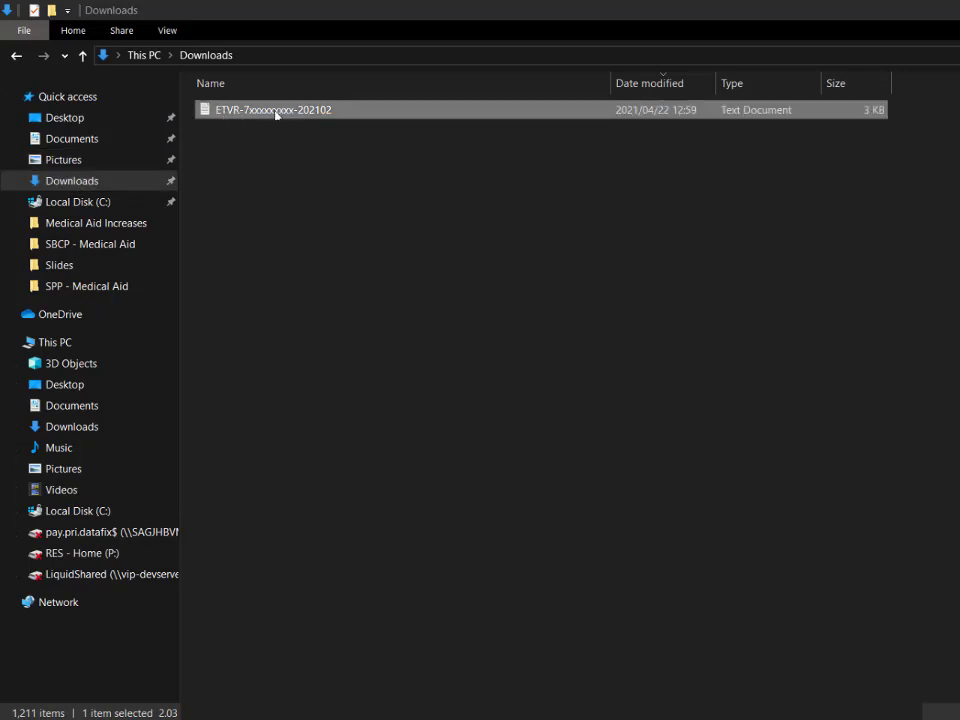
# Step: Open the downloaded ETVR text file from the Downloads folder
pyautogui.doubleClick(272, 109)
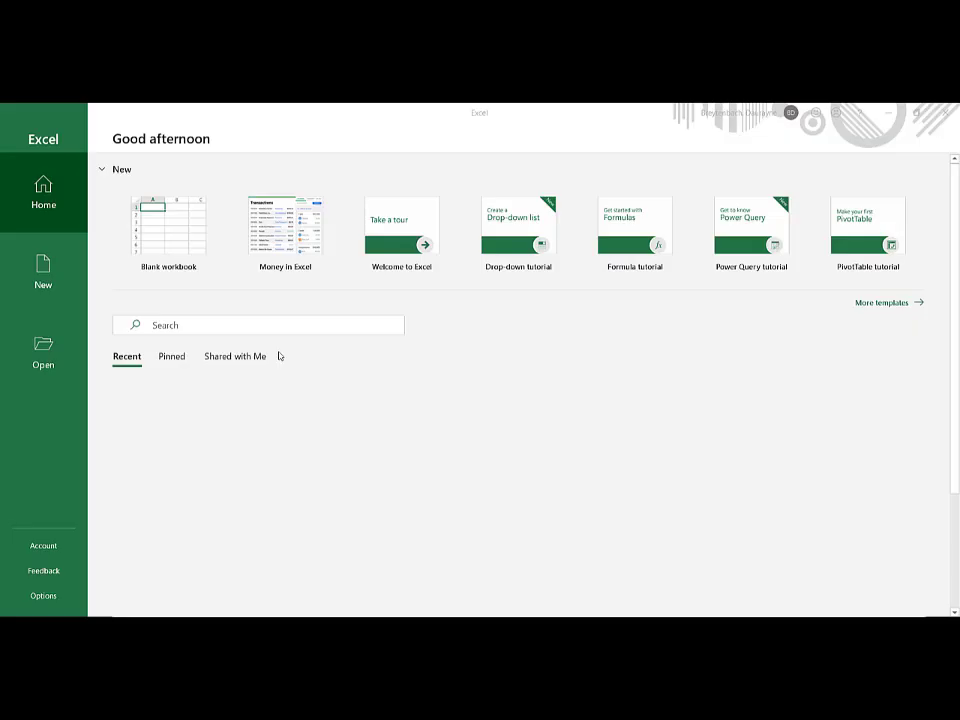
pyautogui.moveTo(43, 350)
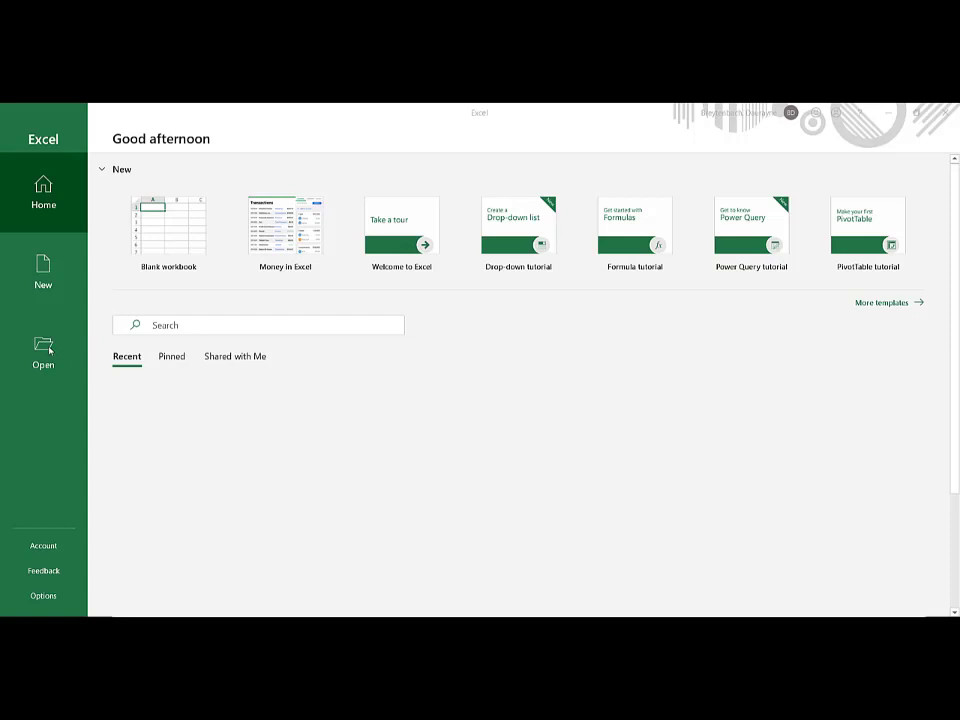
# Step: Browse to Downloads in Excel's Open dialog, show All Files, and select the ETVR file
pyautogui.click(43, 352)
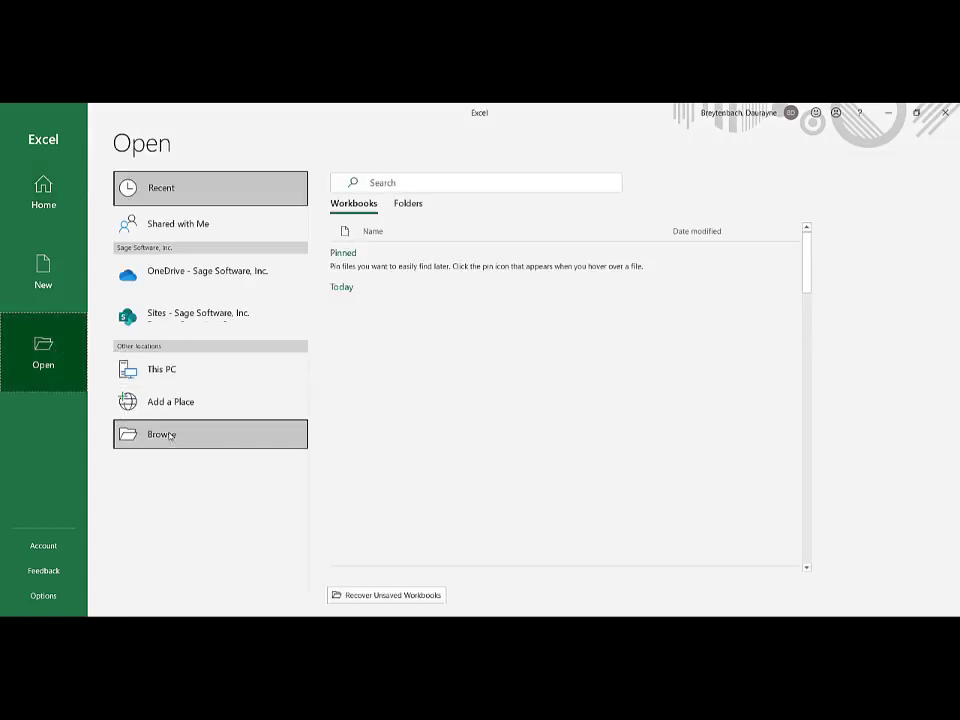
pyautogui.click(161, 434)
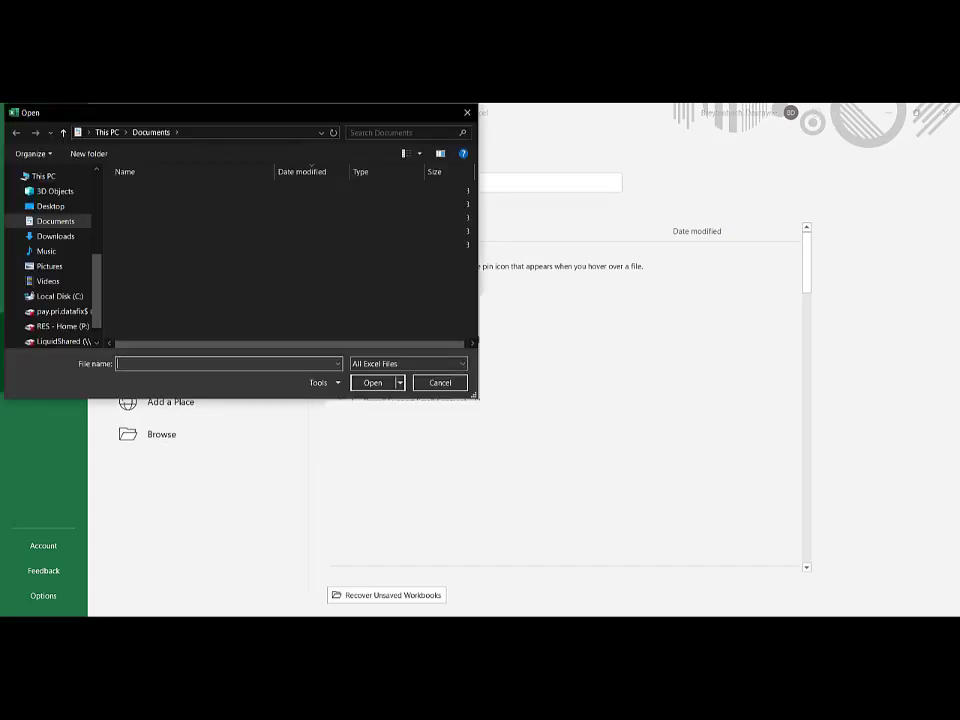
pyautogui.click(55, 236)
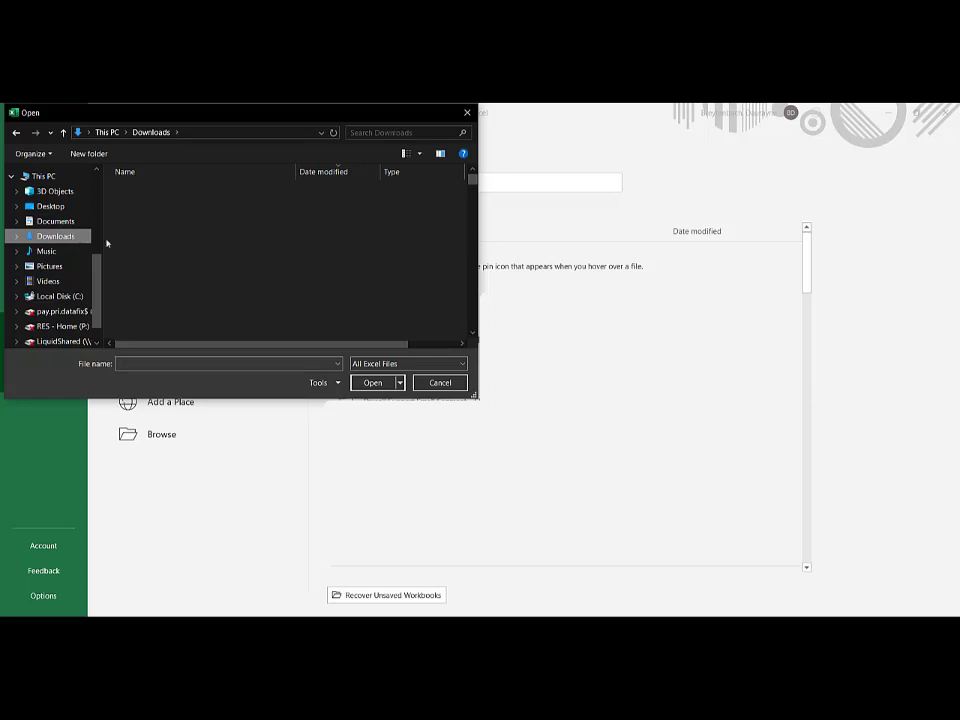
pyautogui.click(406, 363)
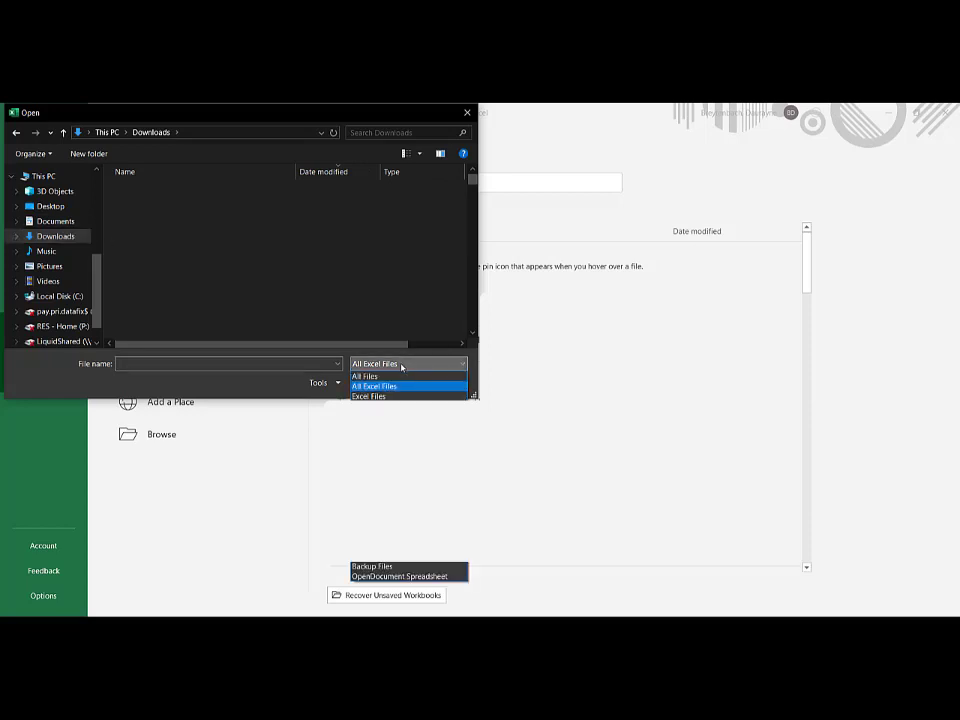
pyautogui.click(365, 376)
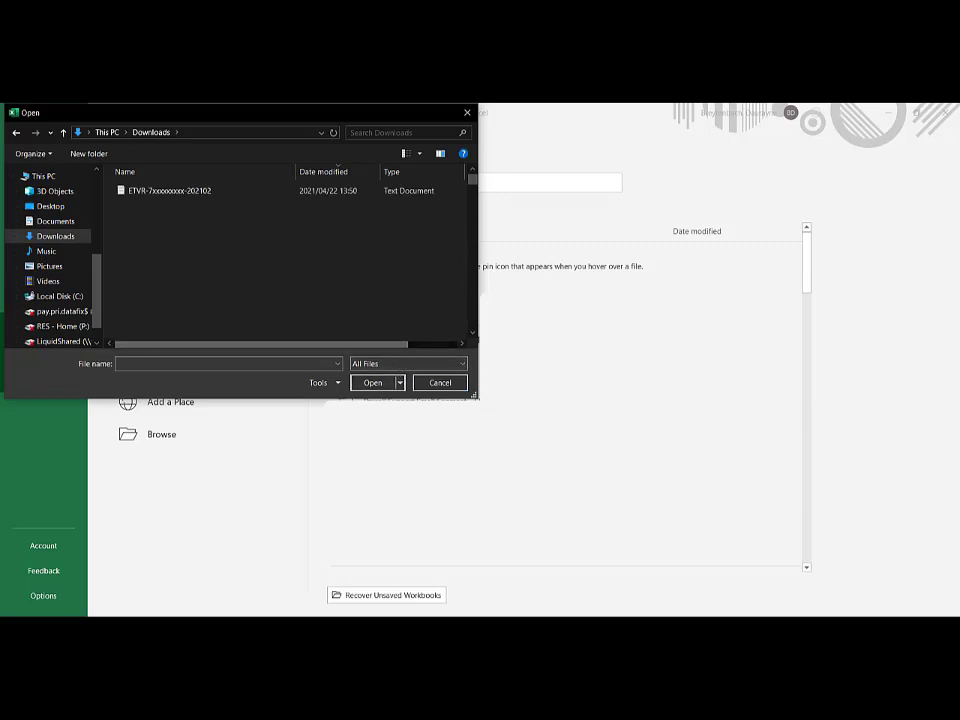
pyautogui.click(167, 190)
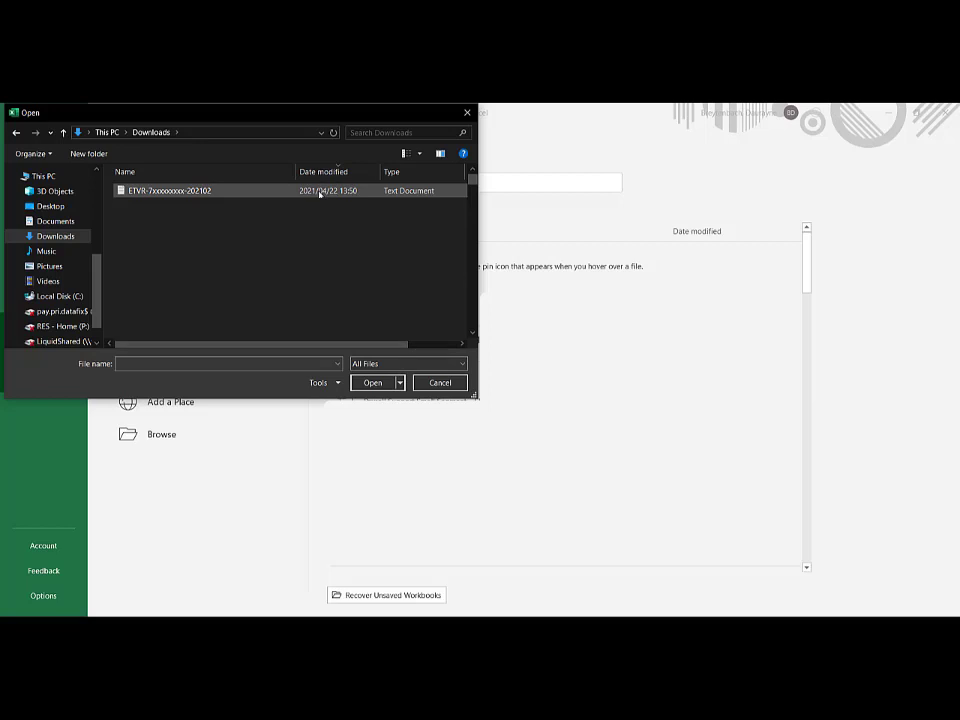
pyautogui.click(168, 190)
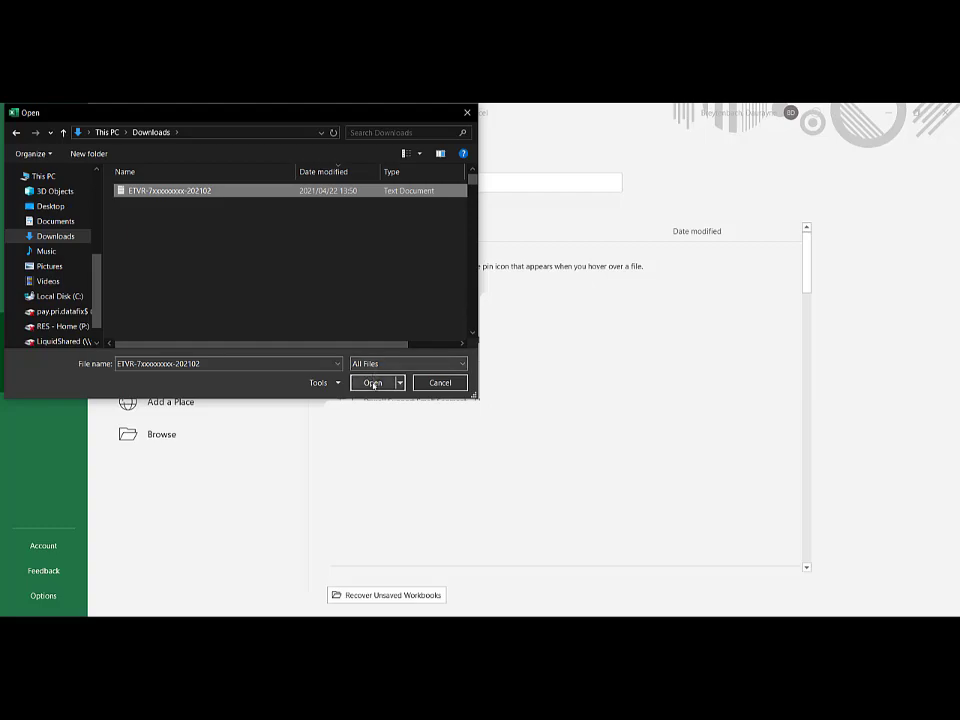
# Step: Import the ETVR file as delimited text split on the tilde (~) instead of tabs
pyautogui.click(371, 382)
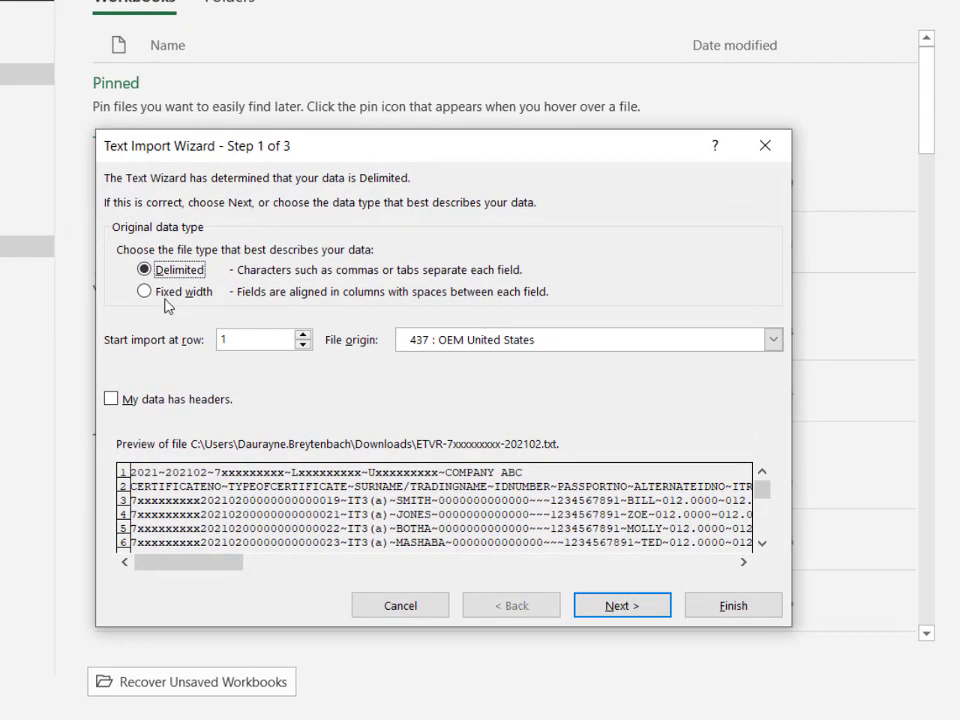
pyautogui.moveTo(638, 583)
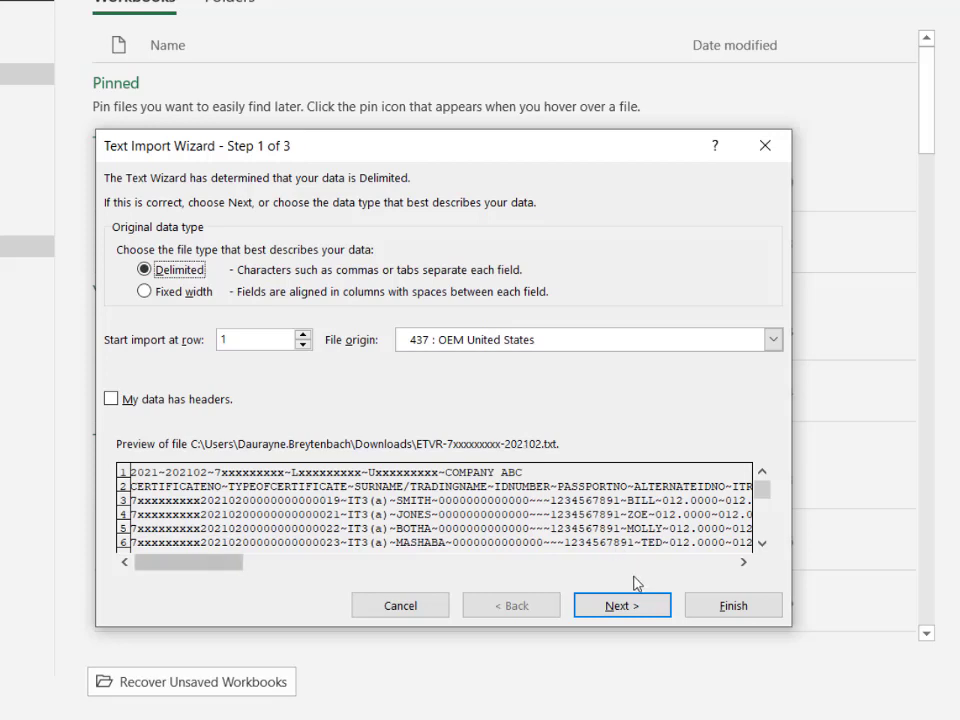
pyautogui.click(622, 605)
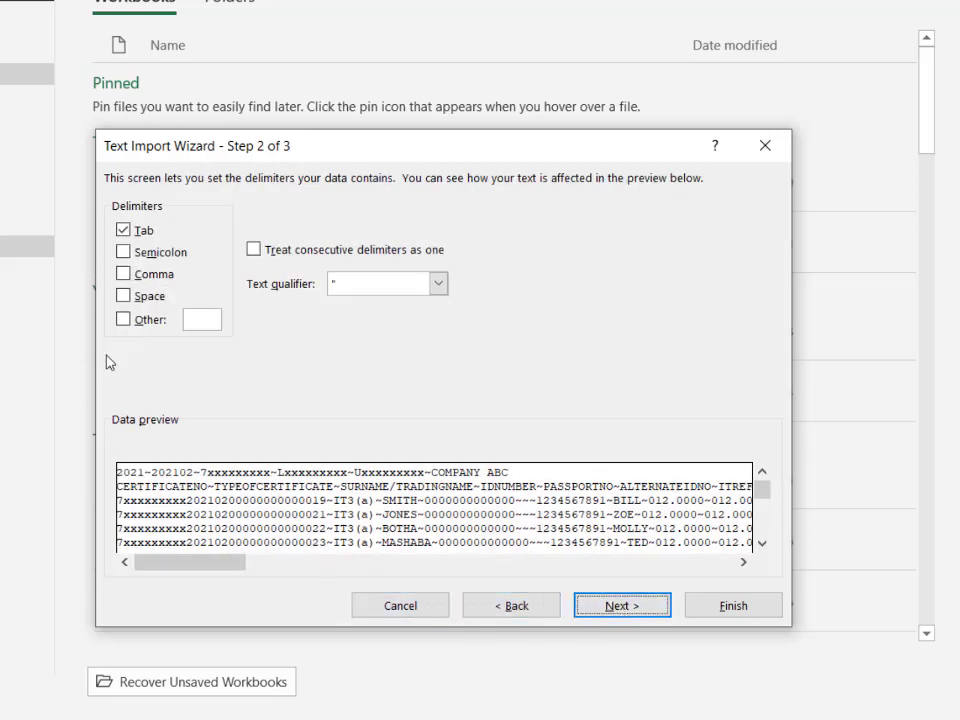
pyautogui.click(124, 229)
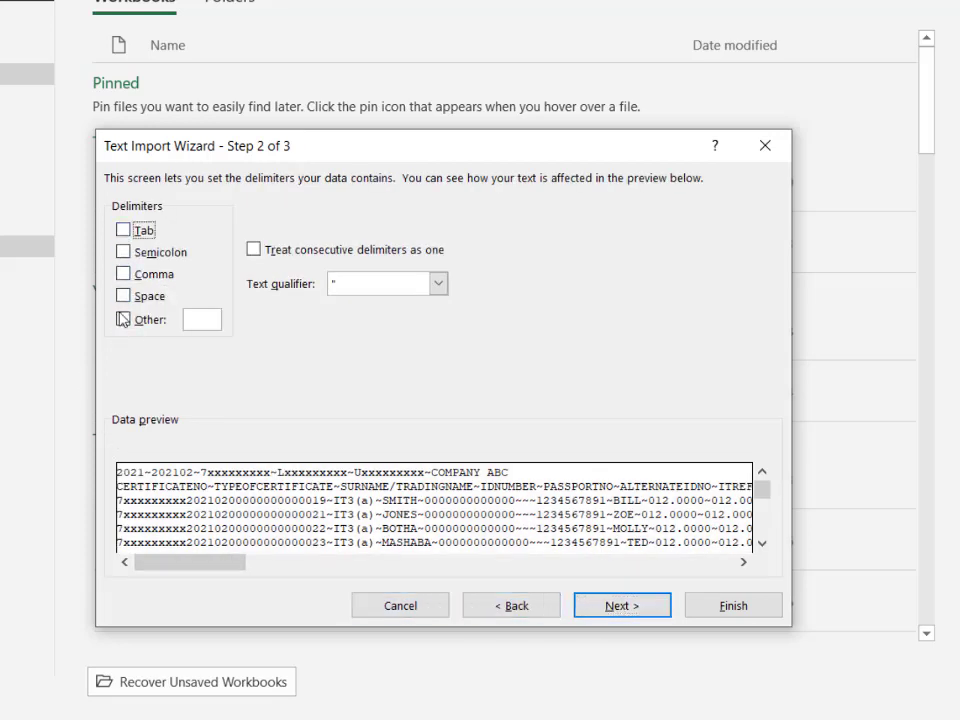
pyautogui.click(123, 318)
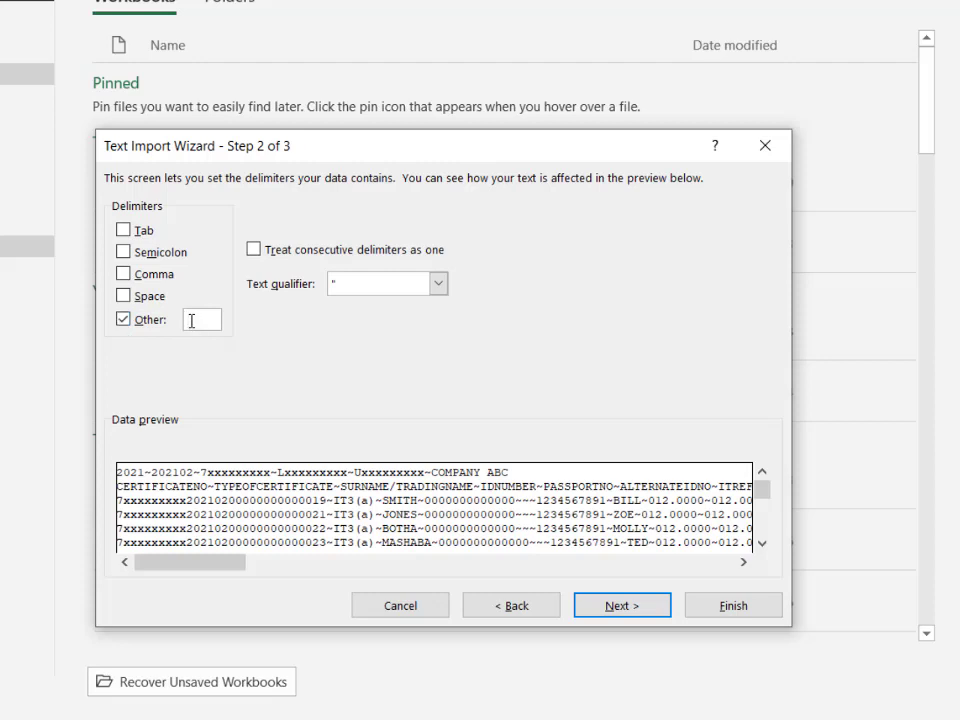
pyautogui.write('~')
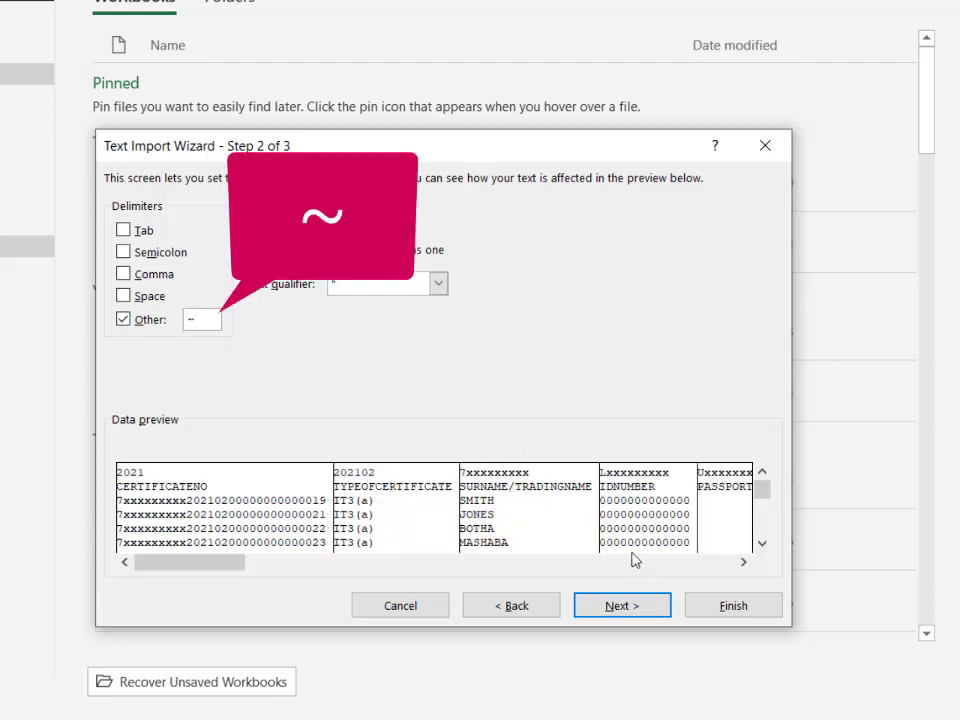
pyautogui.click(621, 605)
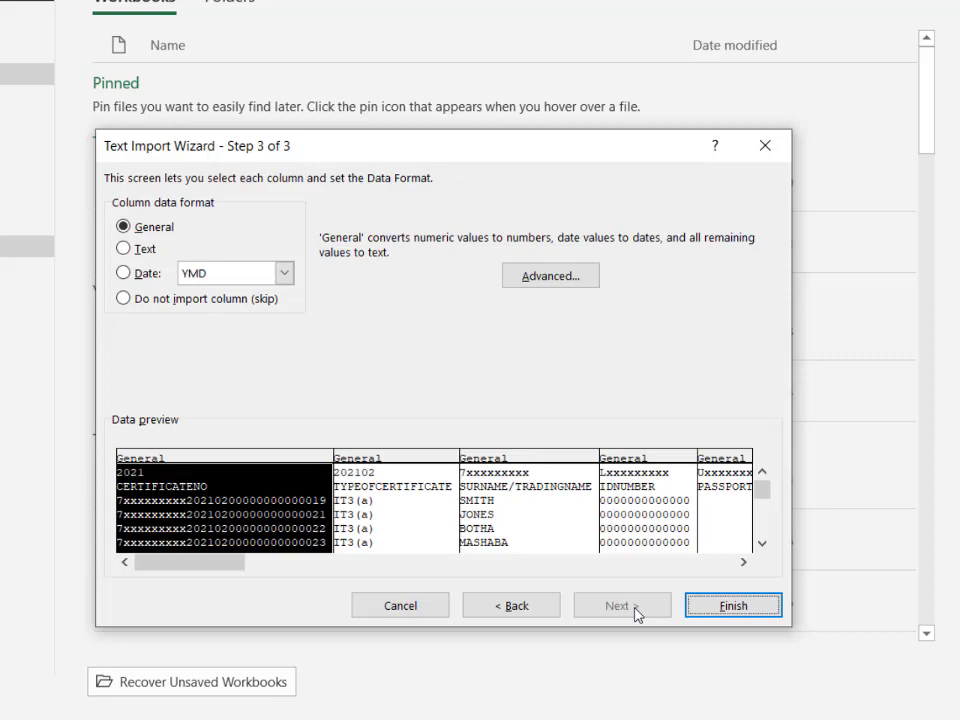
pyautogui.click(733, 605)
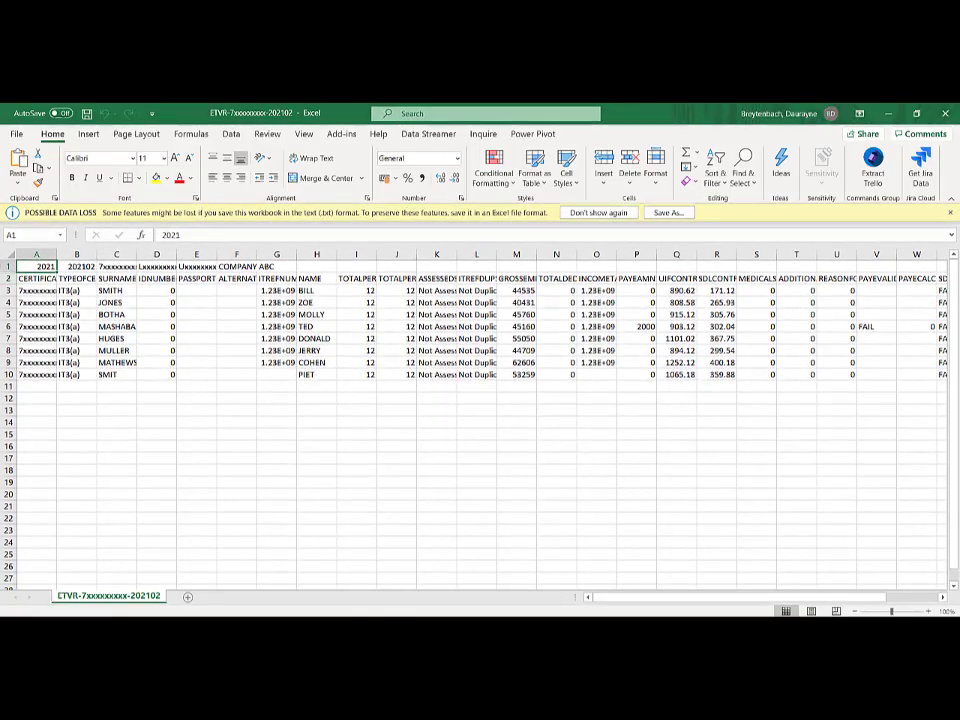
# Step: Inspect the PAYE FAIL in cell V6 and the SDL FAIL results in column X
pyautogui.click(9, 253)
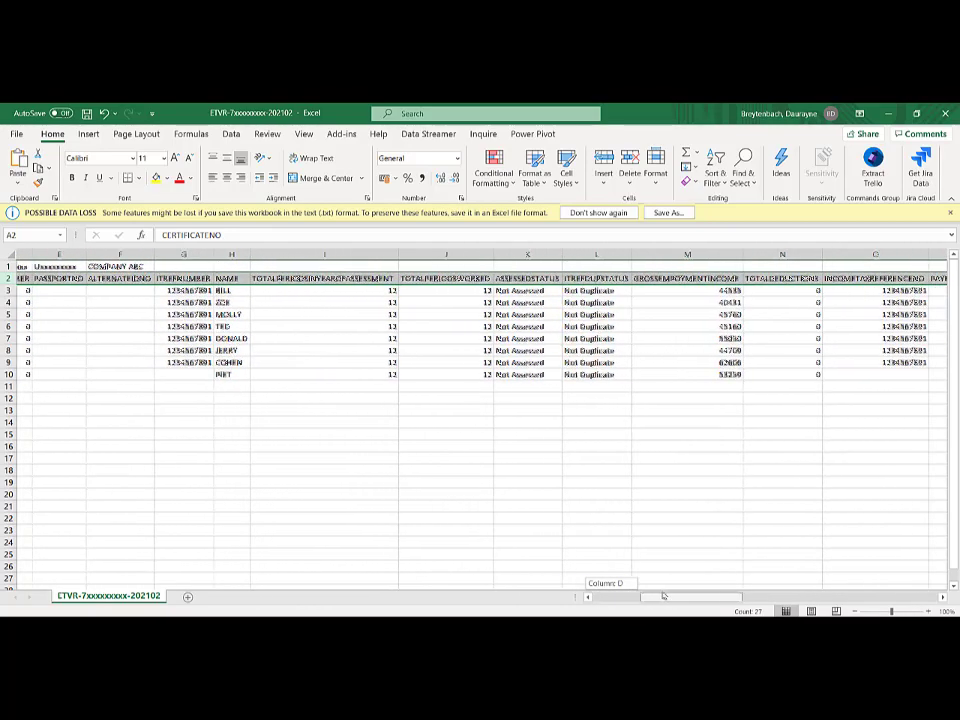
pyautogui.hscroll(3)
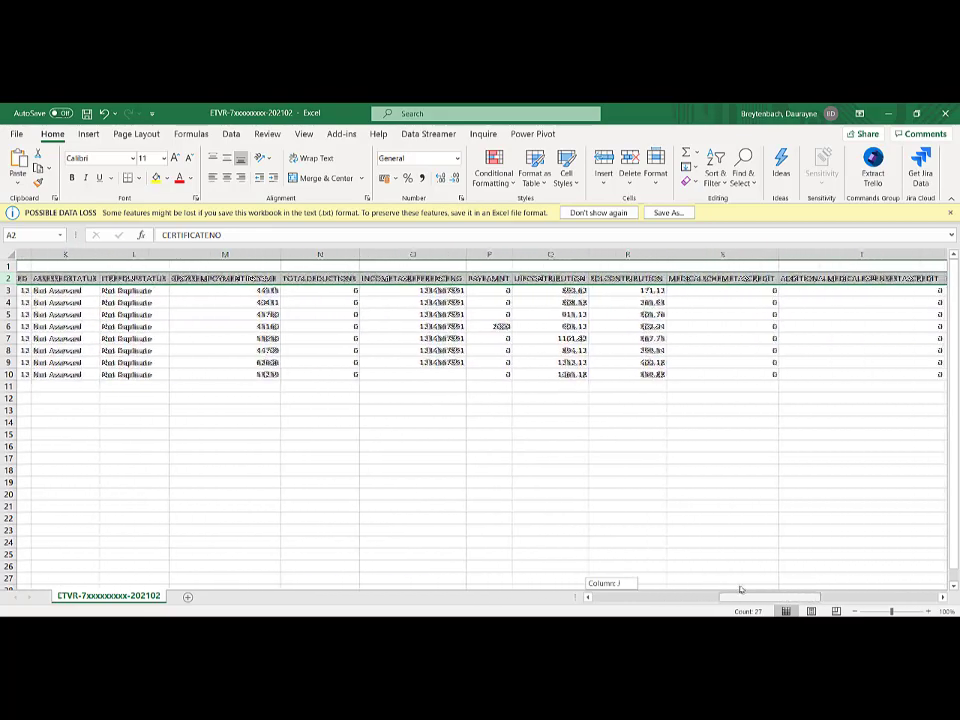
pyautogui.hscroll(3)
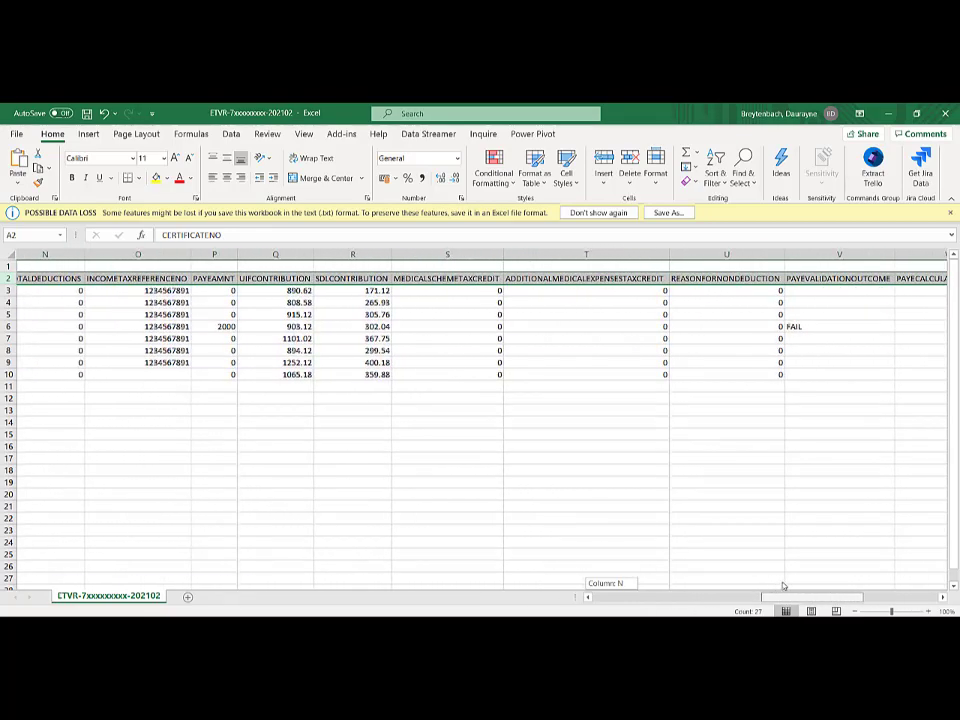
pyautogui.hscroll(3)
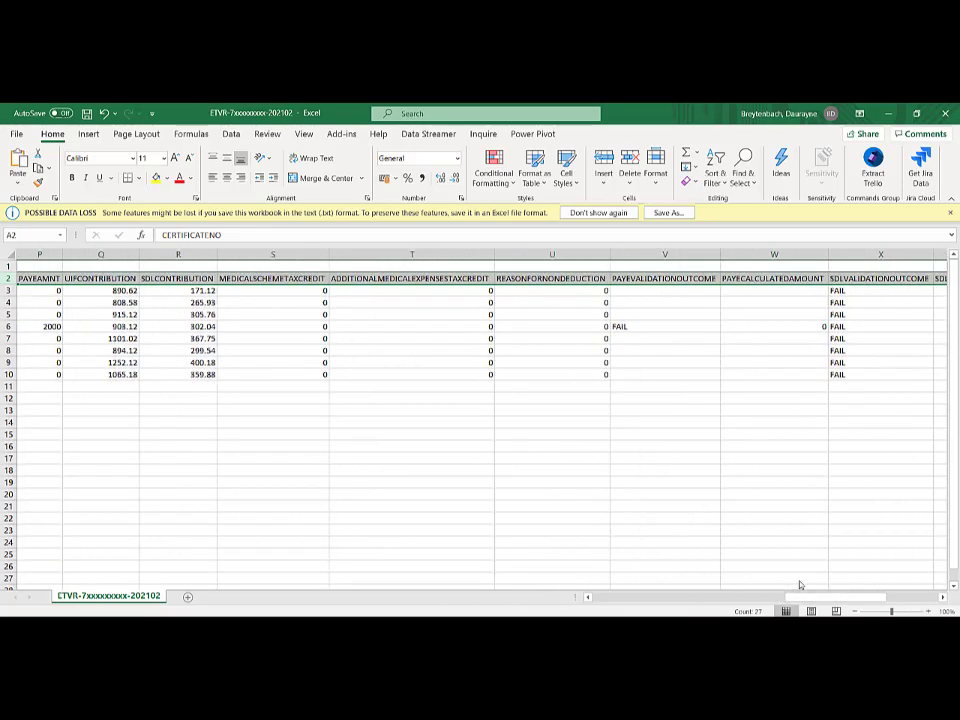
pyautogui.click(664, 326)
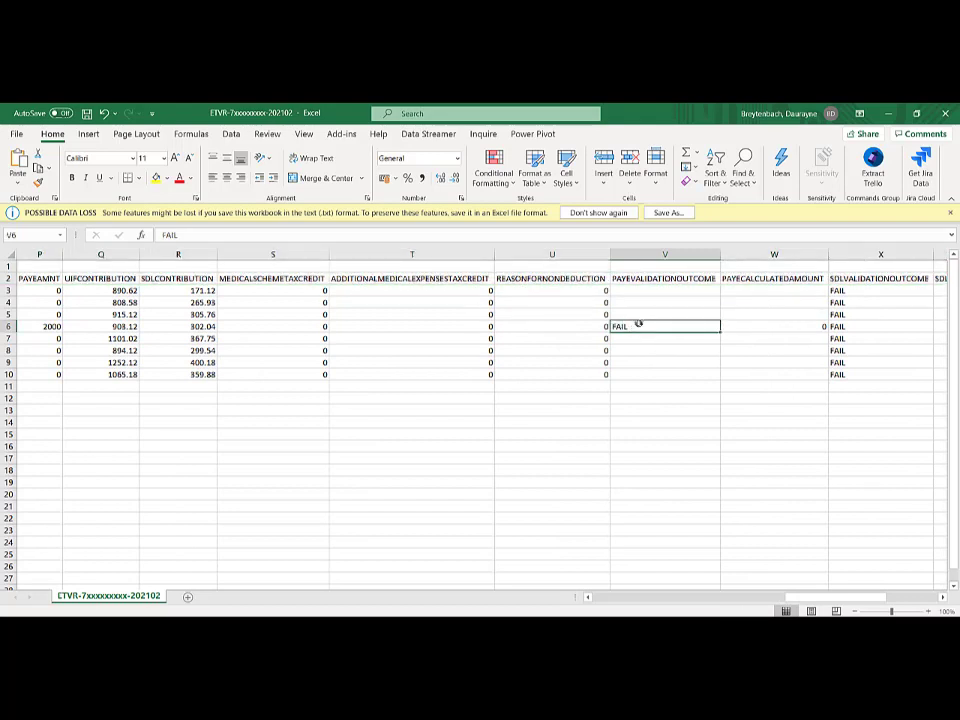
pyautogui.click(880, 326)
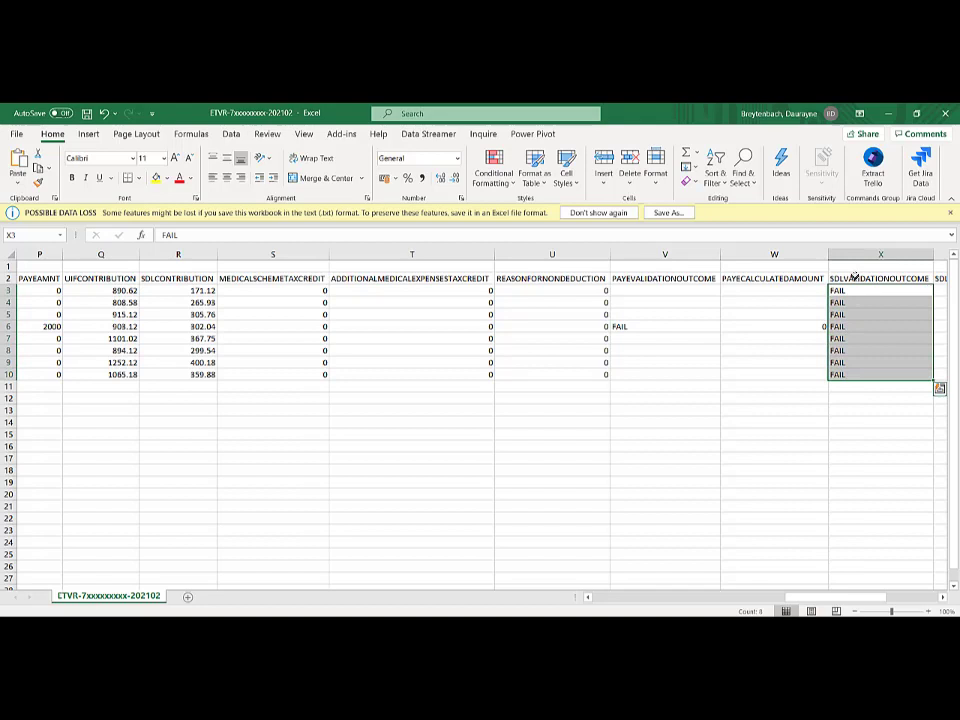
pyautogui.click(879, 278)
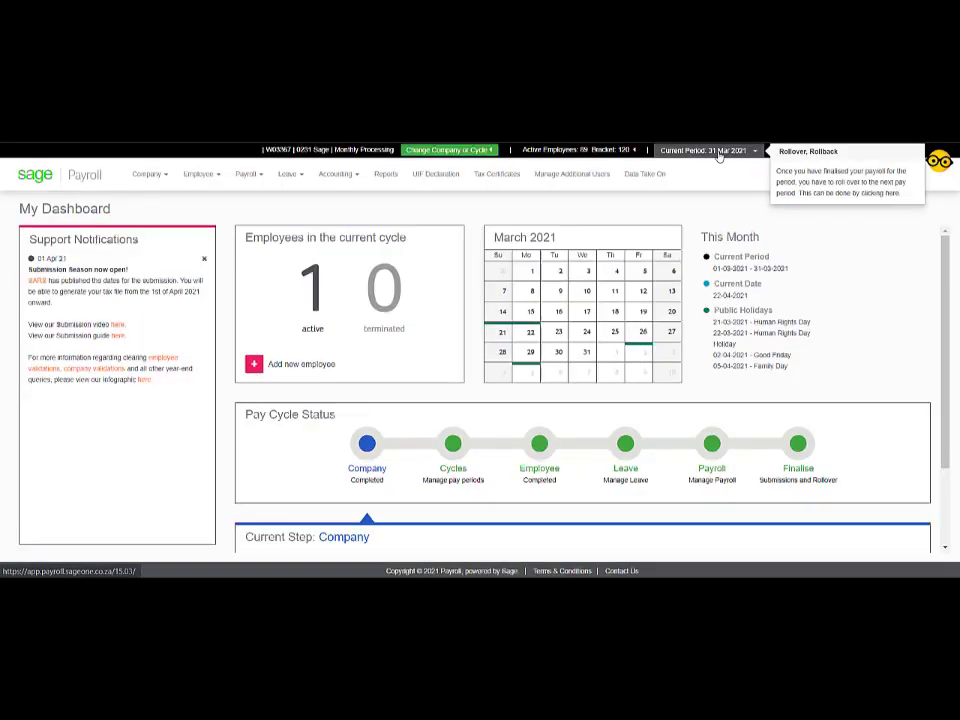
# Step: Switch the payroll period to the 2021 previous tax year
pyautogui.click(710, 150)
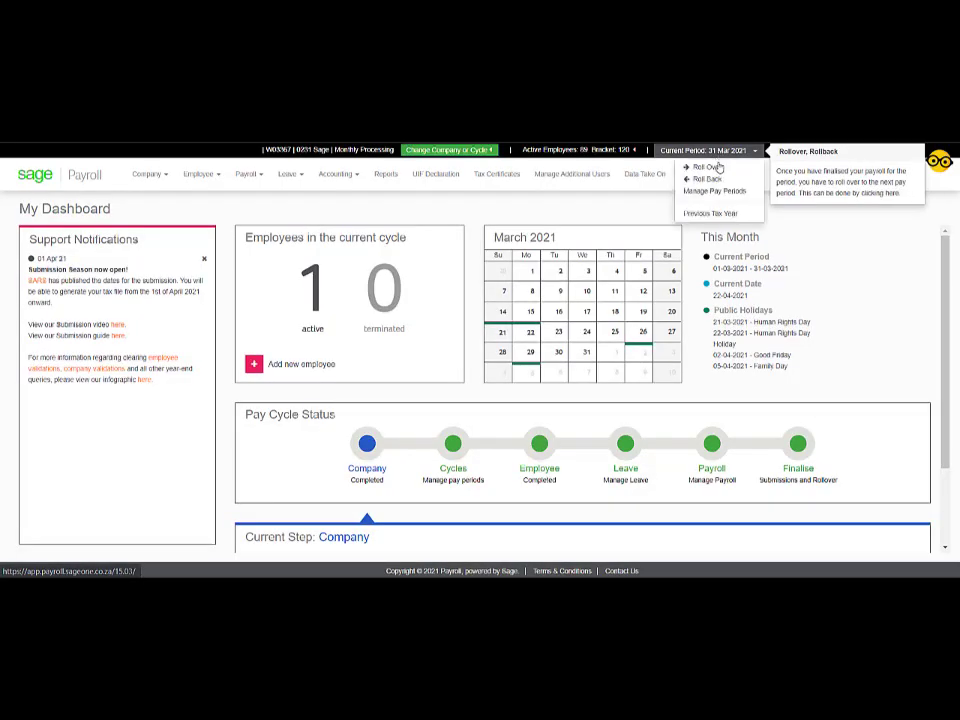
pyautogui.click(703, 212)
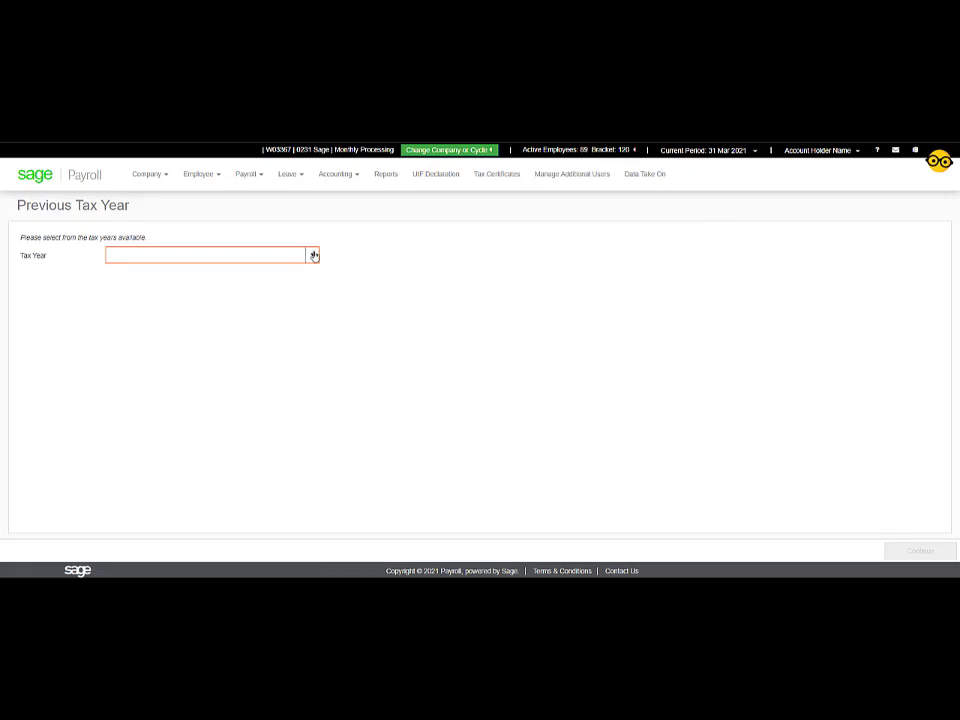
pyautogui.click(312, 255)
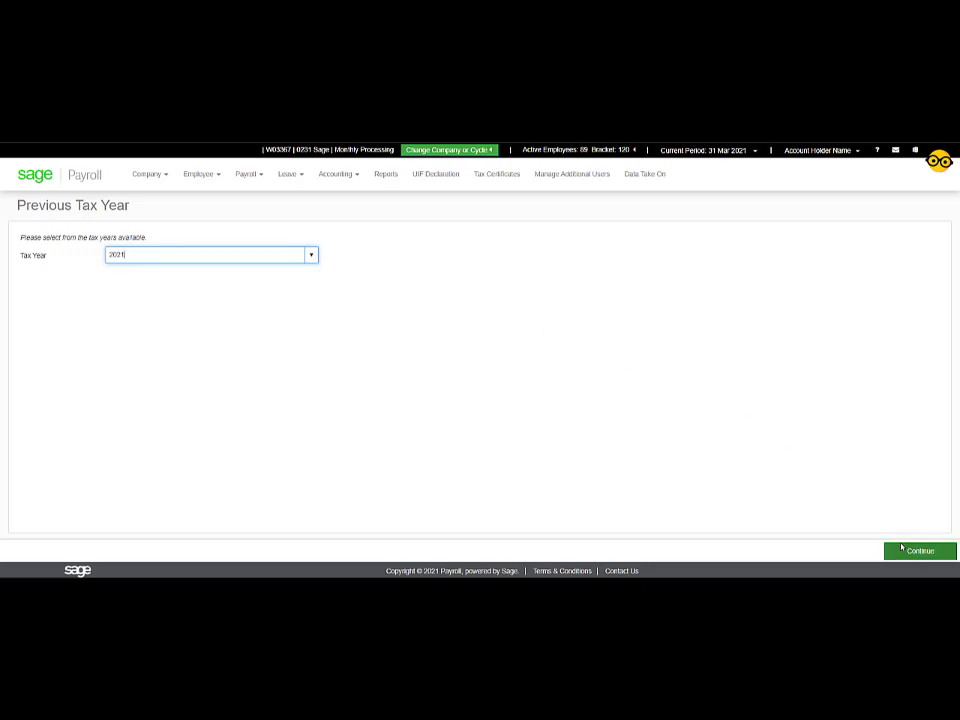
pyautogui.click(919, 551)
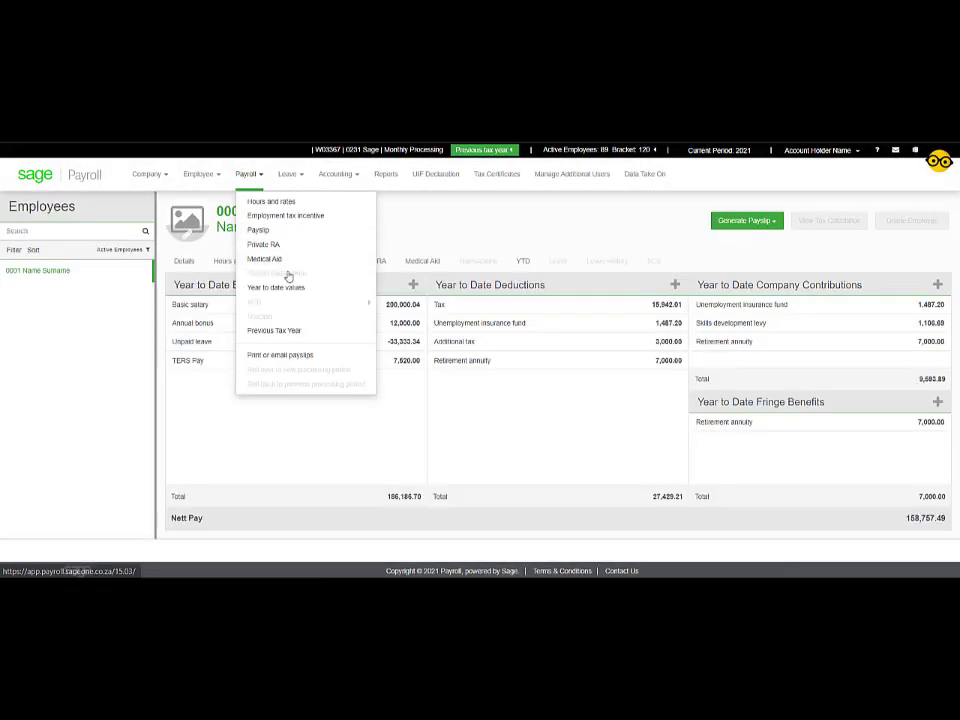
# Step: Open Year to date values and scroll through the employee's monthly figures
pyautogui.click(275, 287)
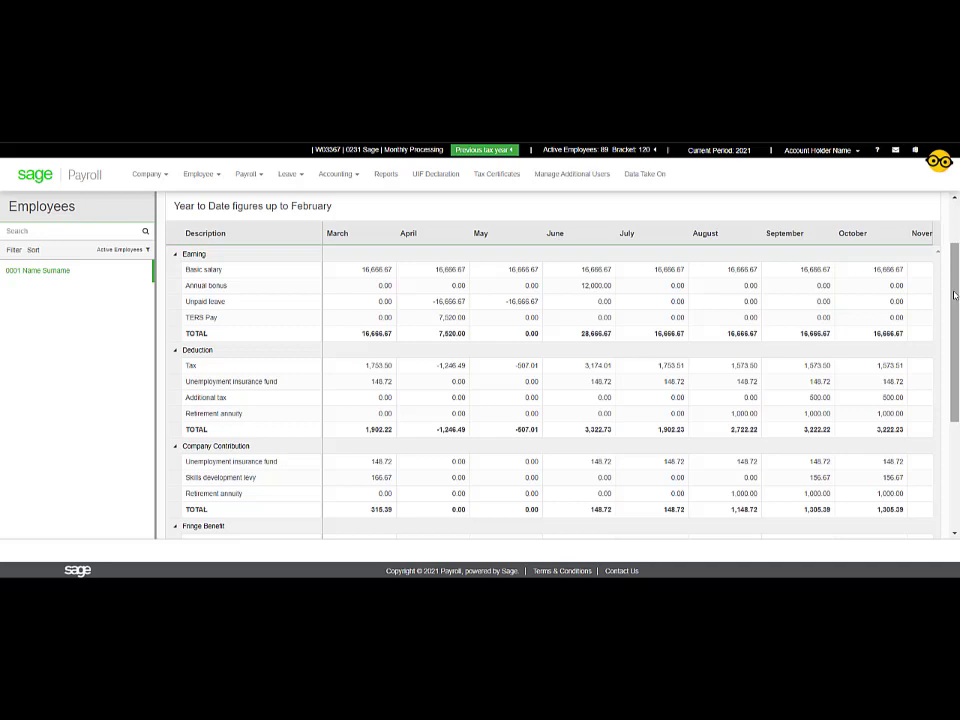
pyautogui.moveTo(397, 404)
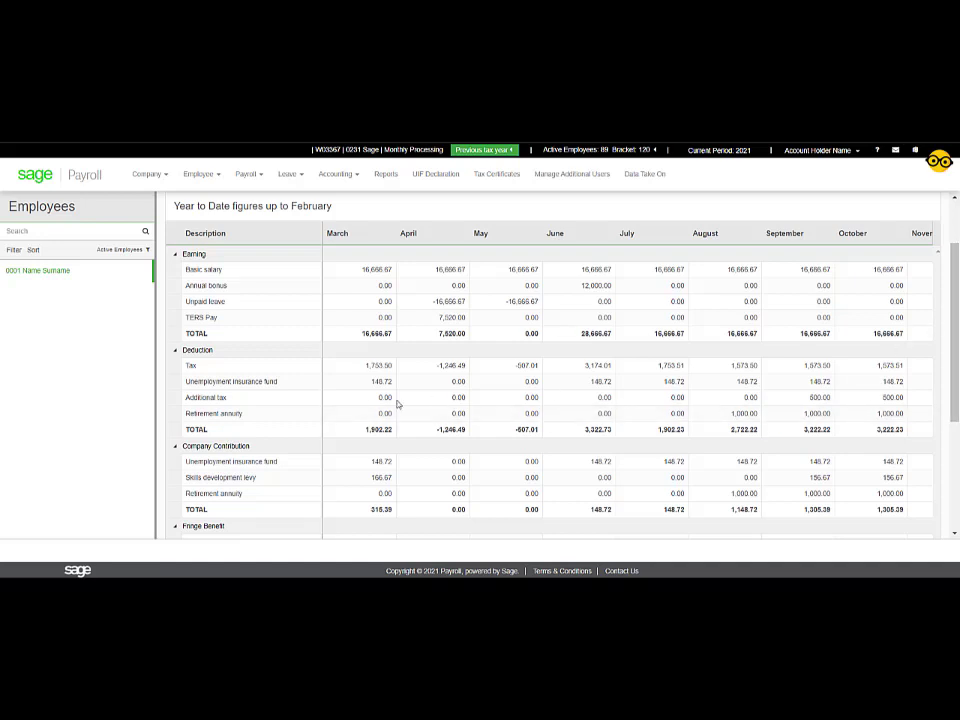
pyautogui.moveTo(210, 402)
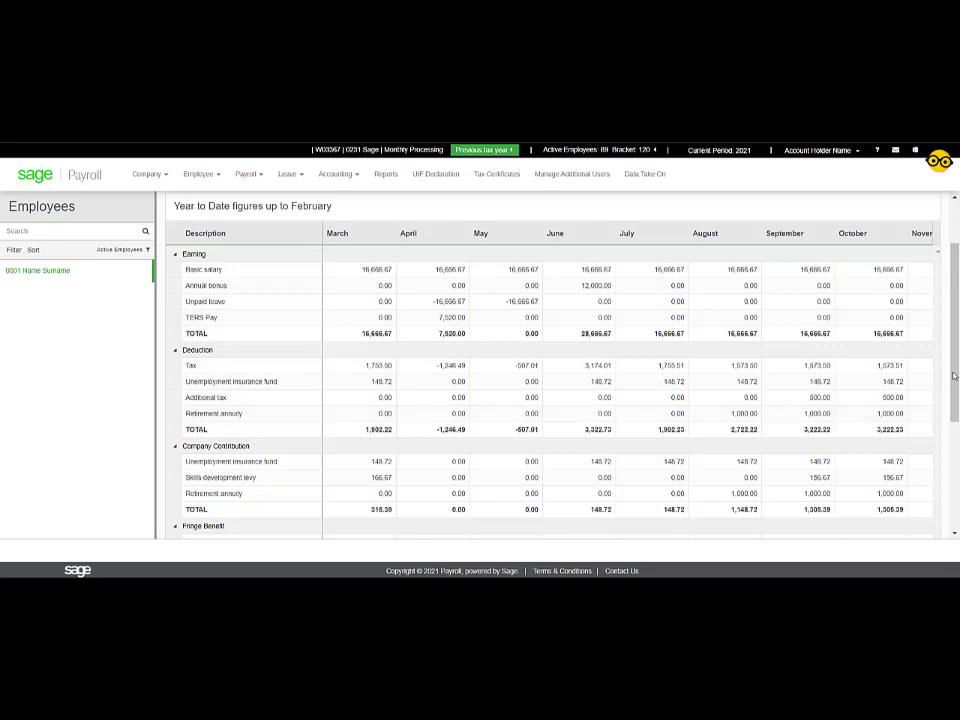
pyautogui.scroll(-3)
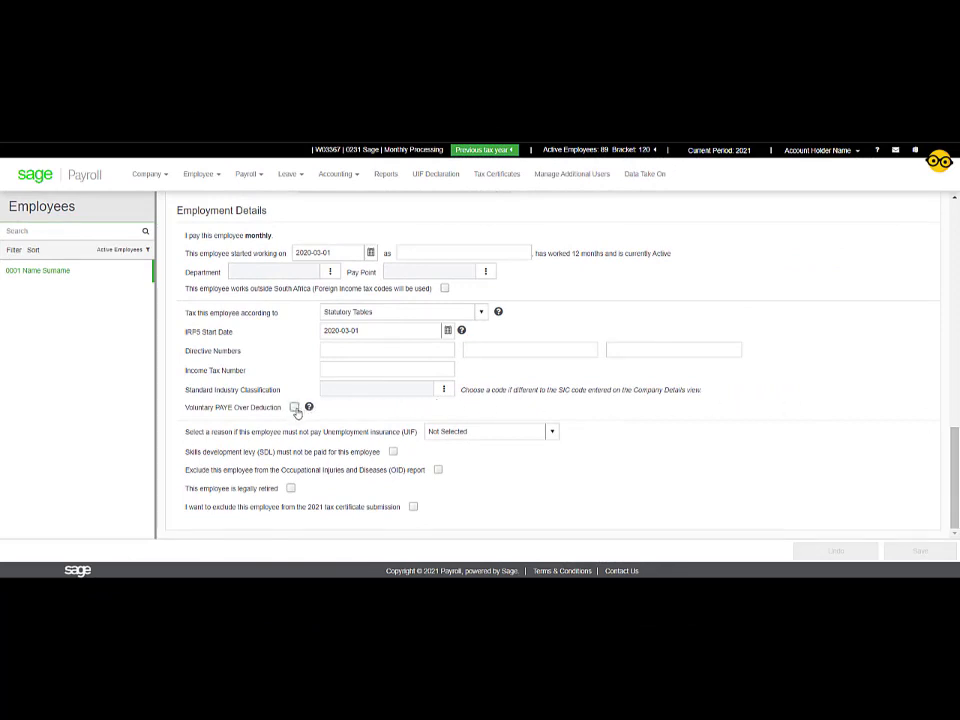
pyautogui.moveTo(308, 407)
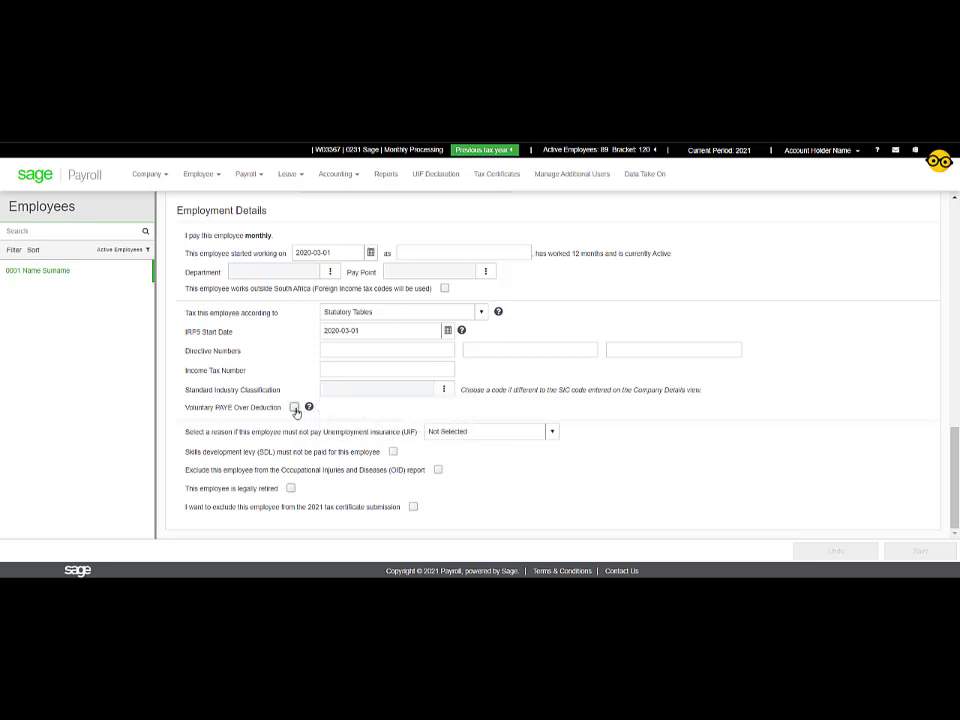
# Step: Tick Voluntary PAYE Over Deduction in Employment Details and save
pyautogui.click(294, 408)
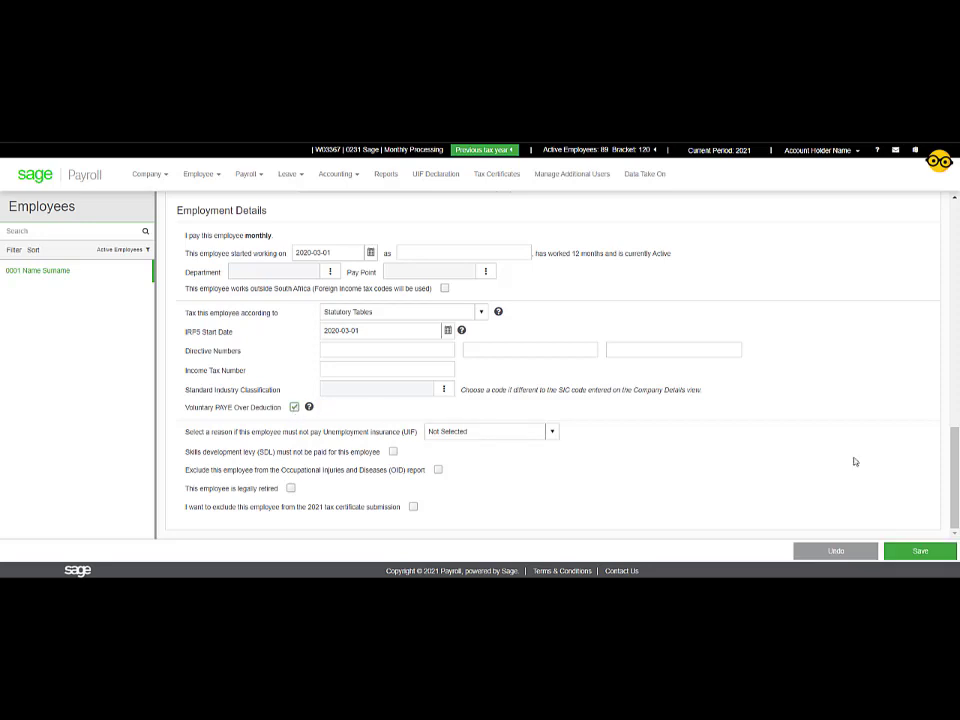
pyautogui.click(918, 550)
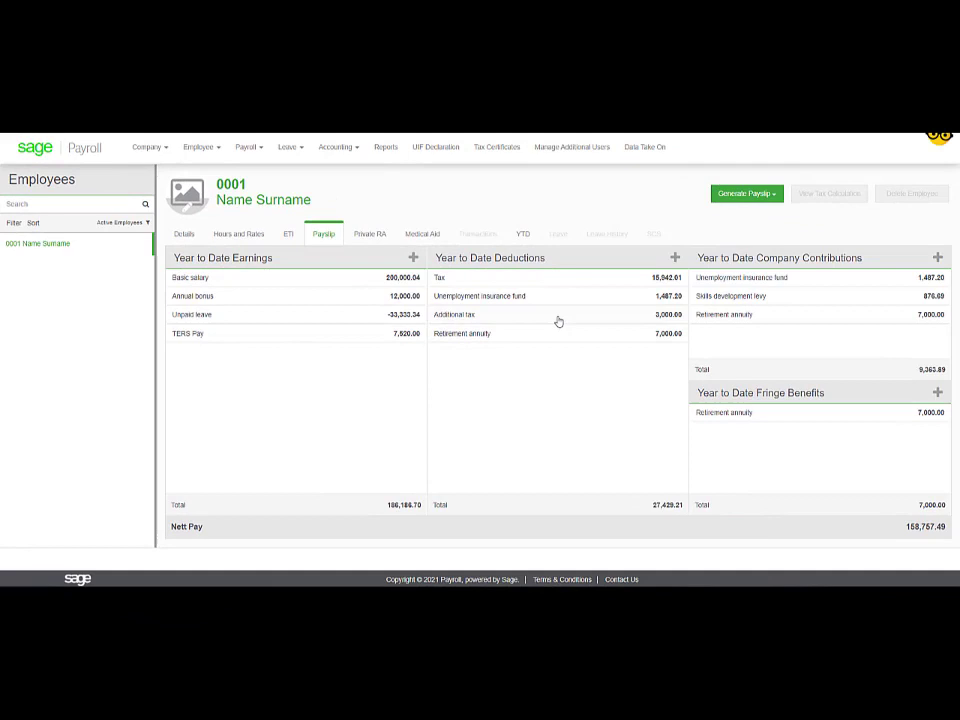
# Step: Add a -R3,000 February adjustment to Additional tax and return to the payslip
pyautogui.click(455, 314)
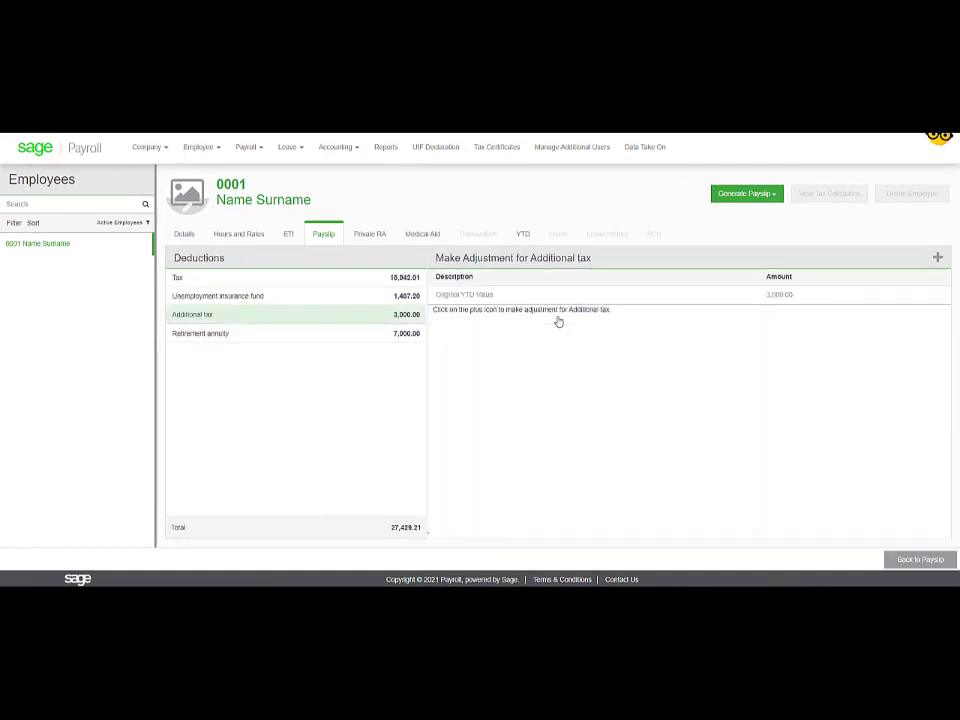
pyautogui.moveTo(882, 286)
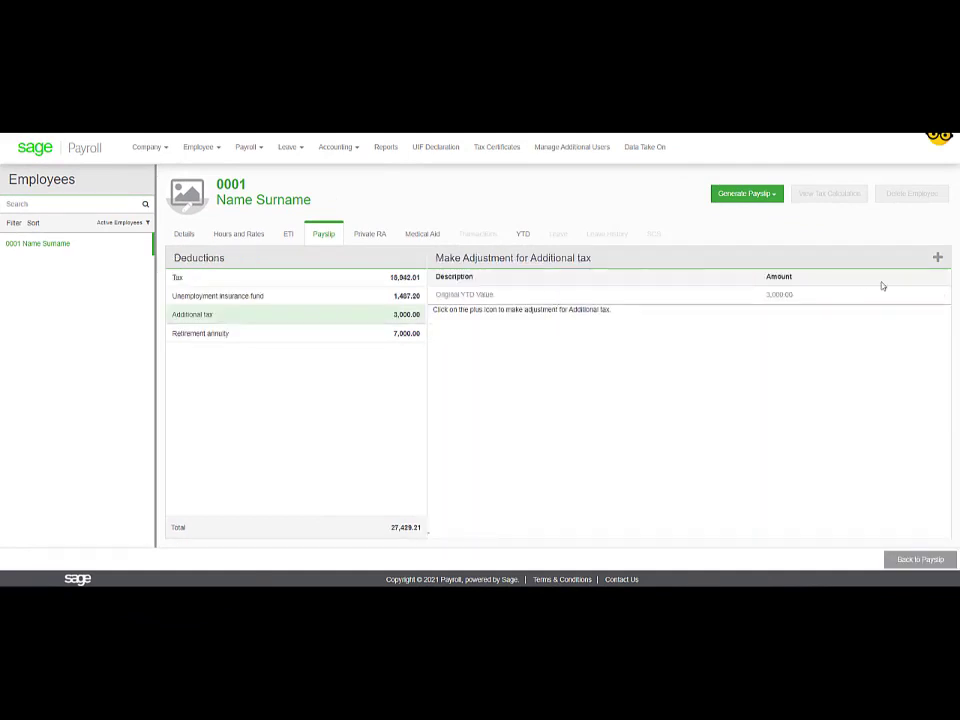
pyautogui.moveTo(937, 257)
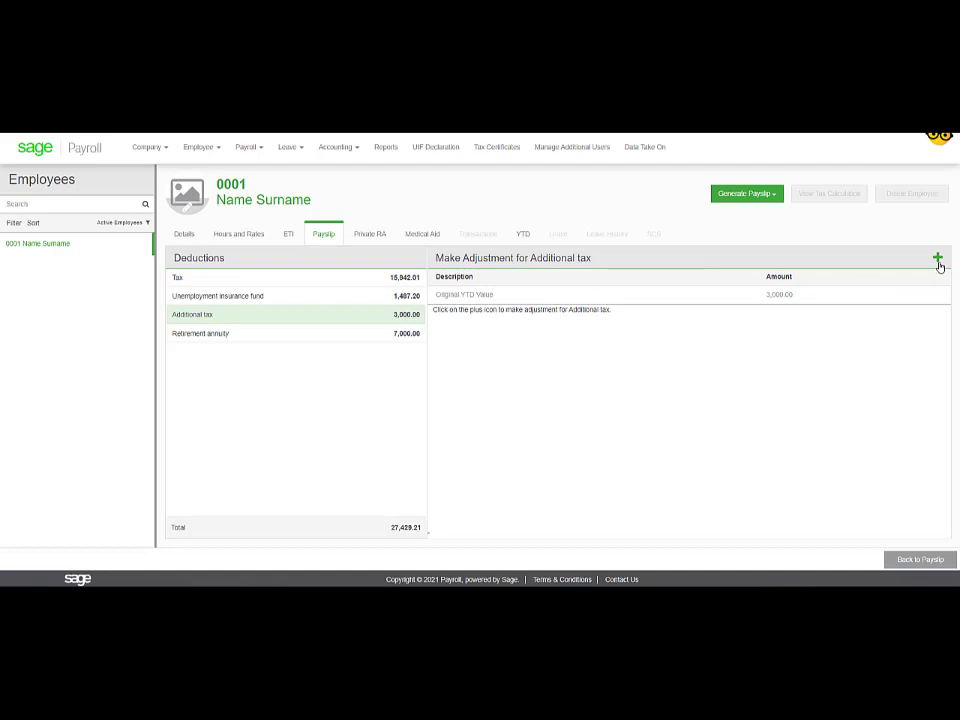
pyautogui.click(937, 258)
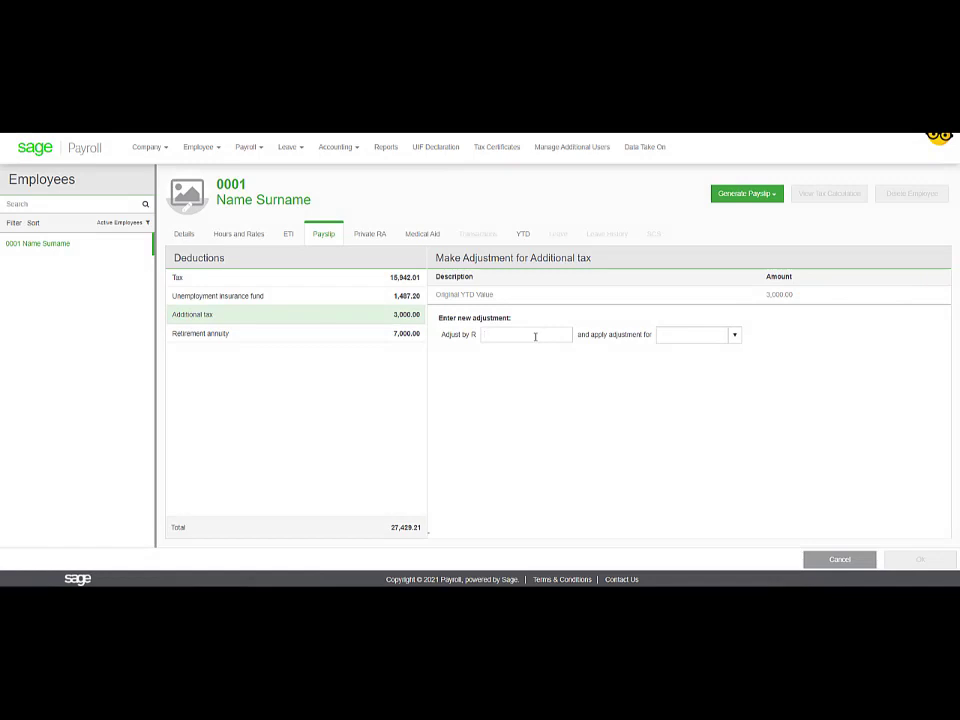
pyautogui.write('-1')
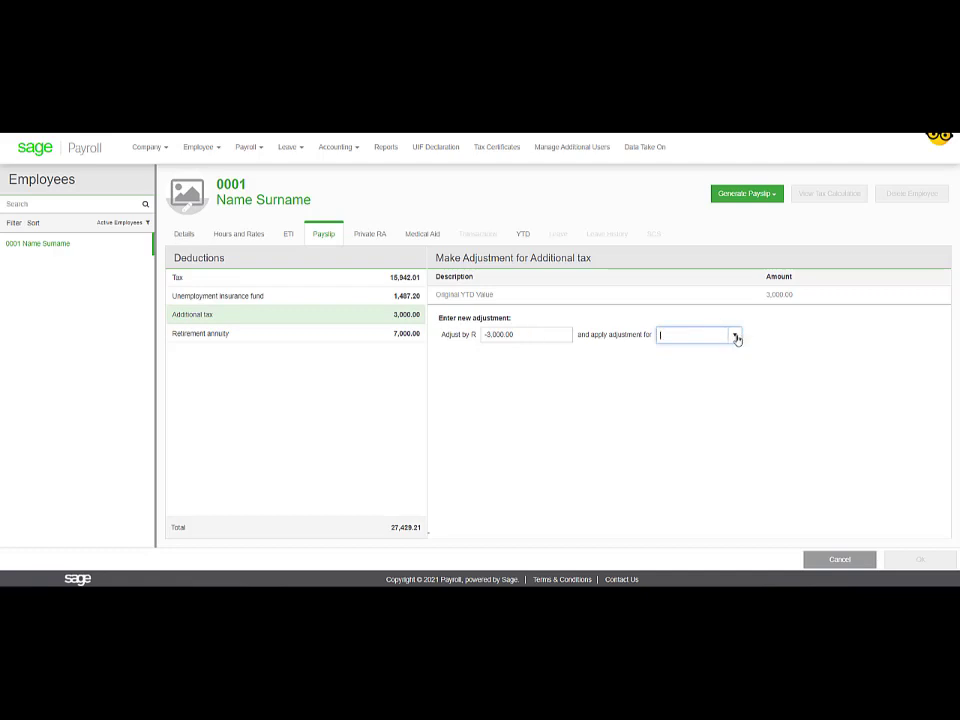
pyautogui.click(733, 334)
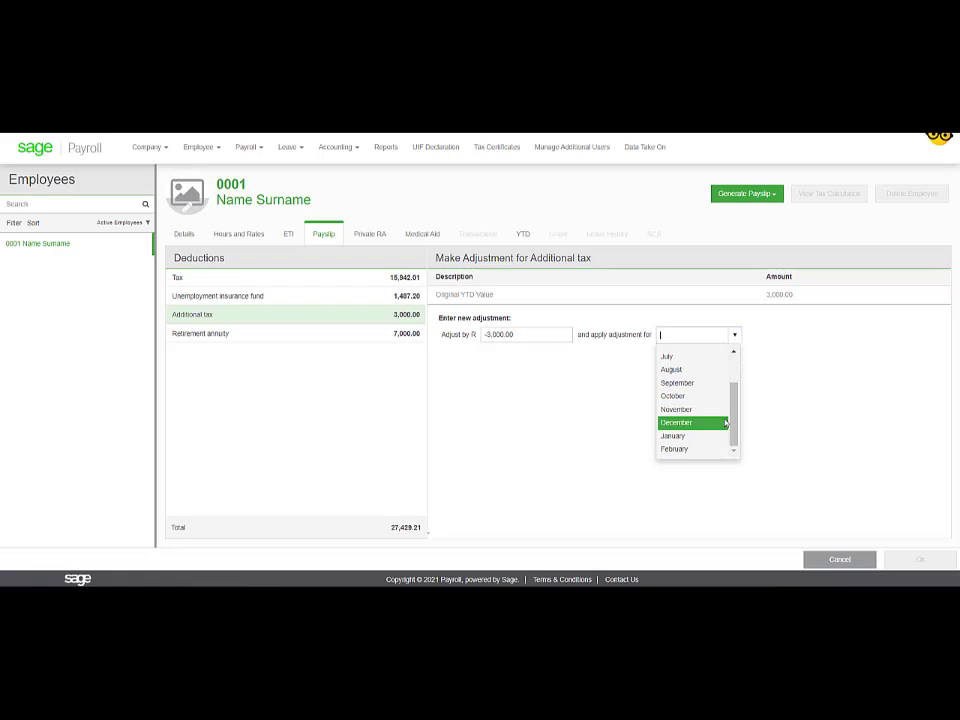
pyautogui.click(674, 448)
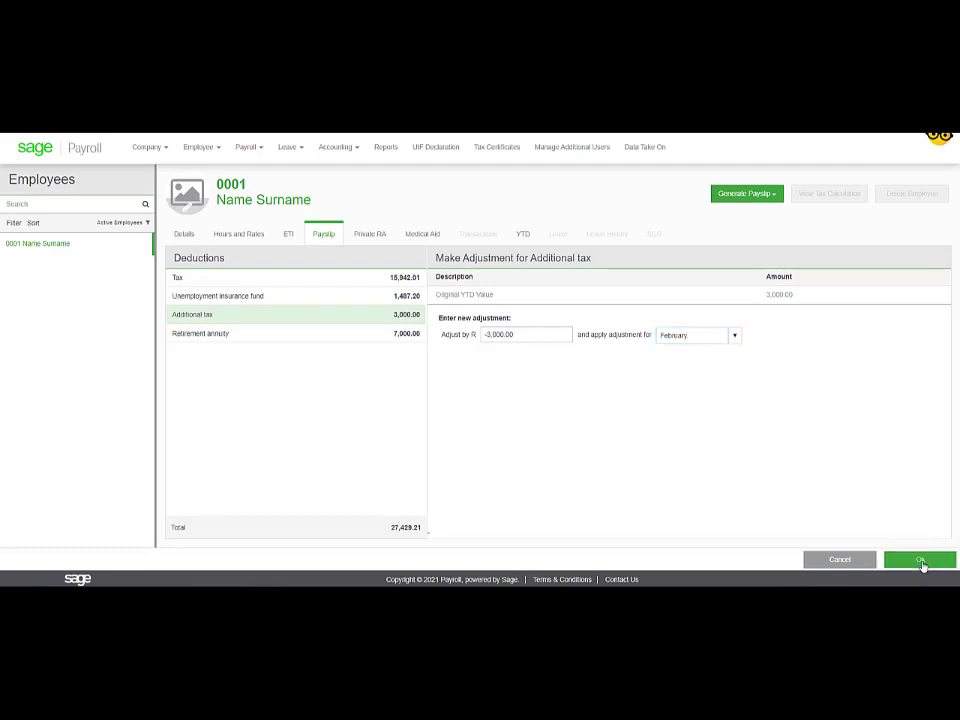
pyautogui.click(919, 559)
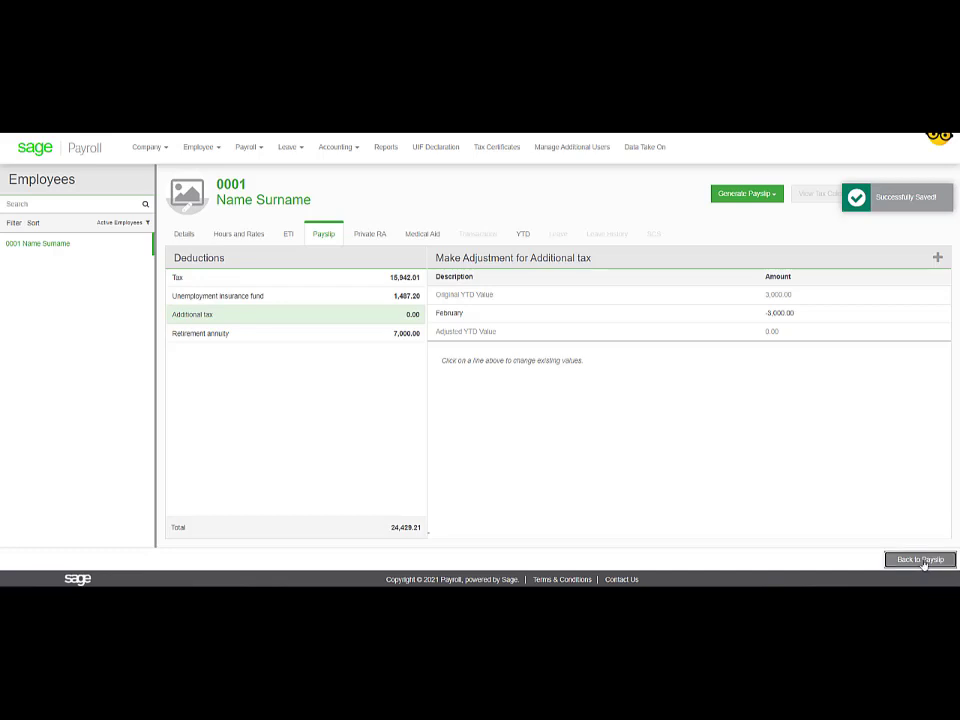
pyautogui.click(919, 559)
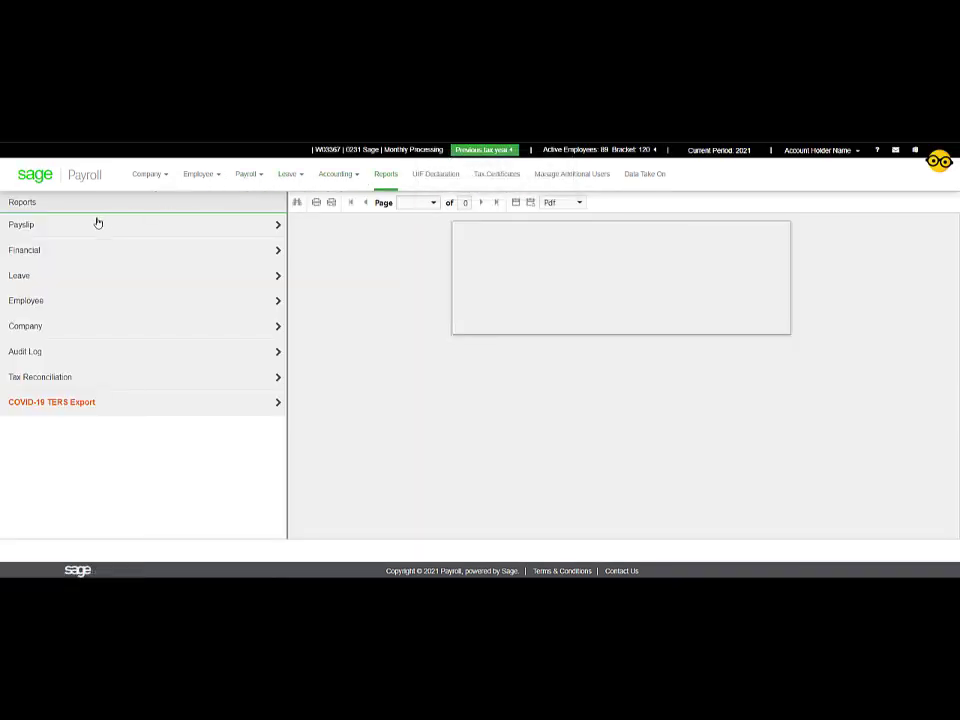
# Step: Open the Year to Date Detail report with additional, medical aid and retirement info enabled
pyautogui.click(24, 249)
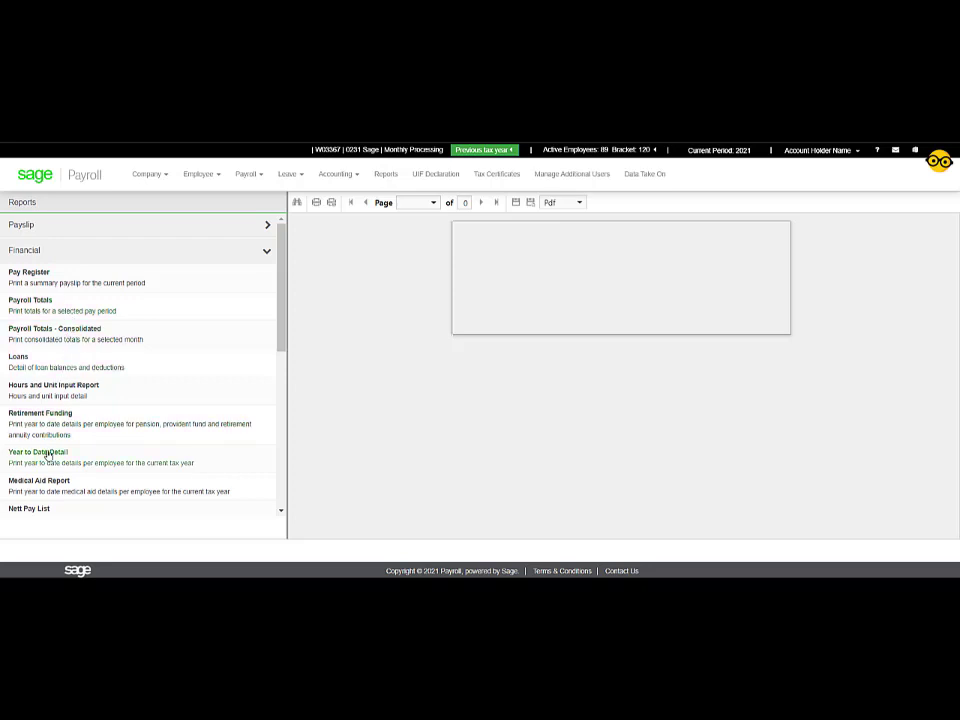
pyautogui.click(37, 452)
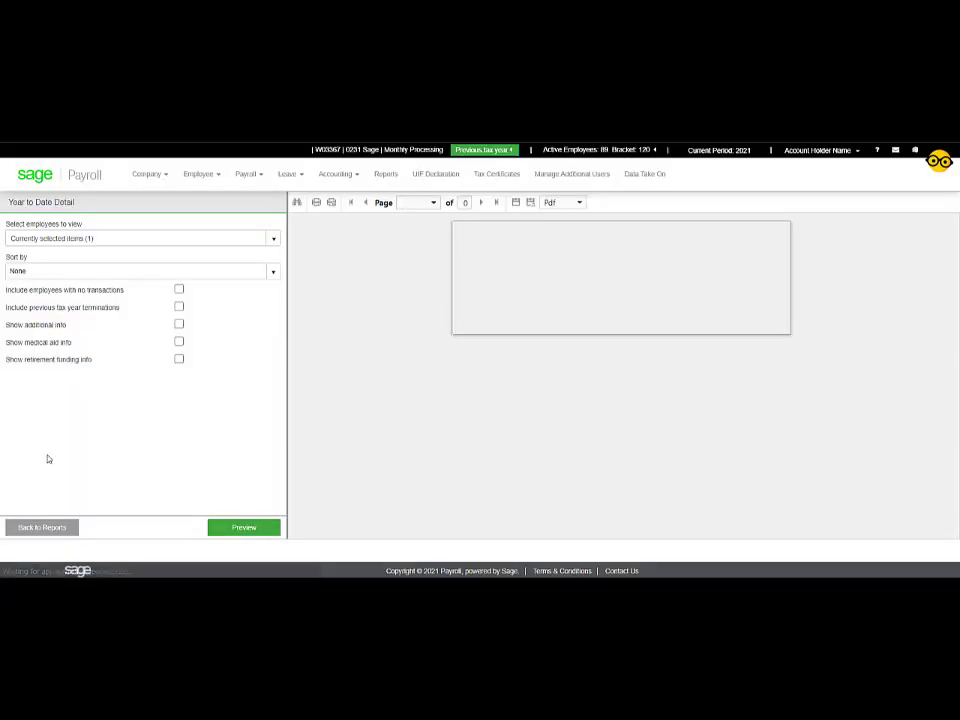
pyautogui.click(179, 324)
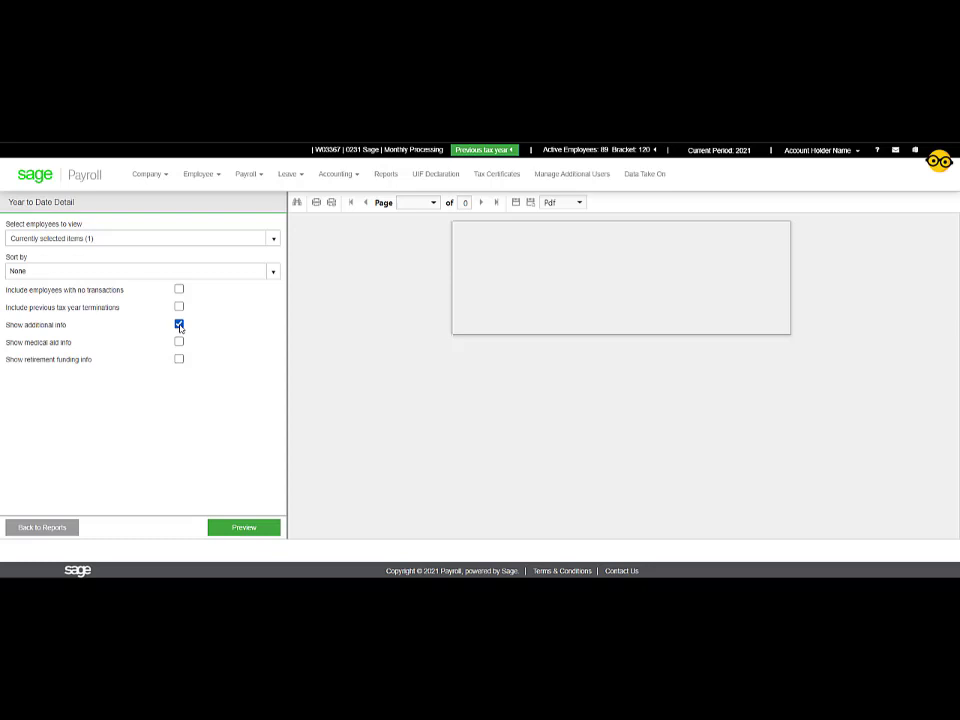
pyautogui.click(178, 341)
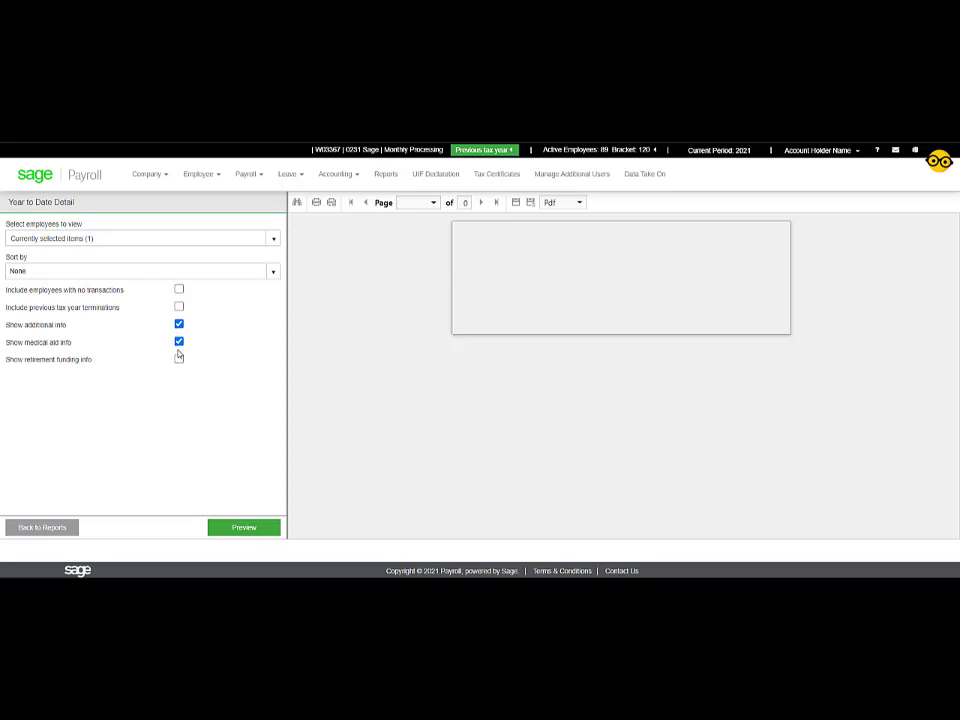
pyautogui.click(178, 359)
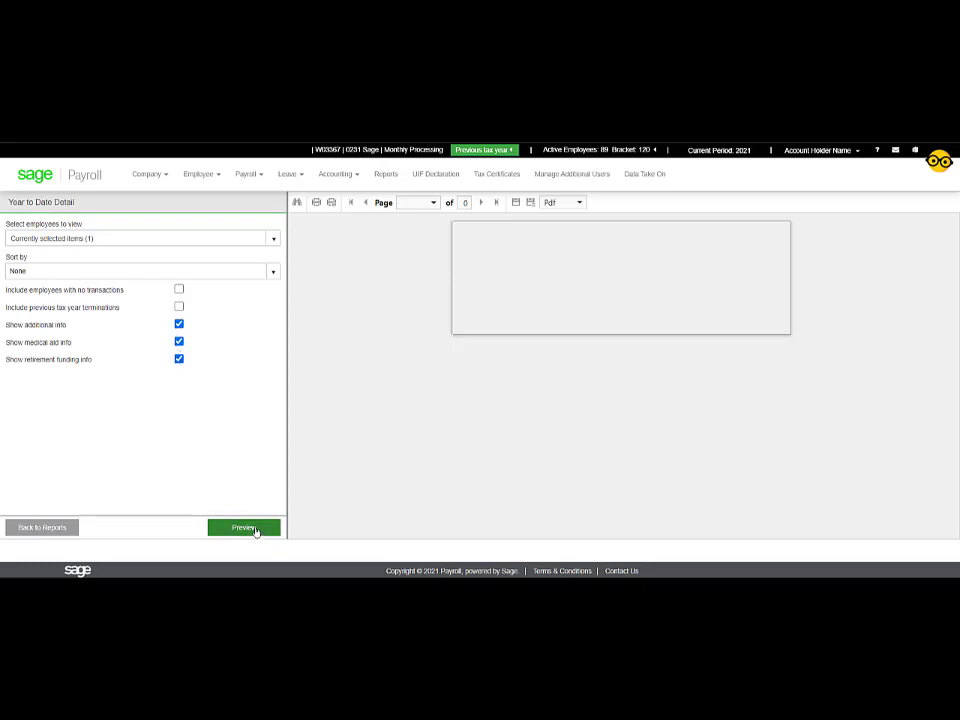
# Step: Preview the Year to Date Detail report and page through its pages
pyautogui.click(245, 527)
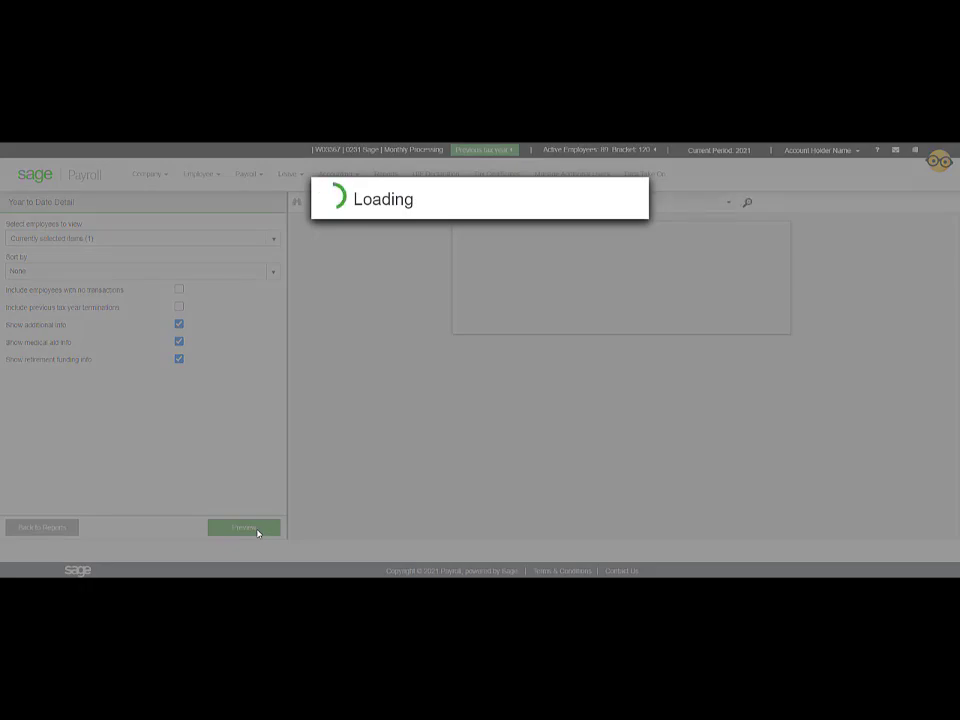
pyautogui.click(244, 527)
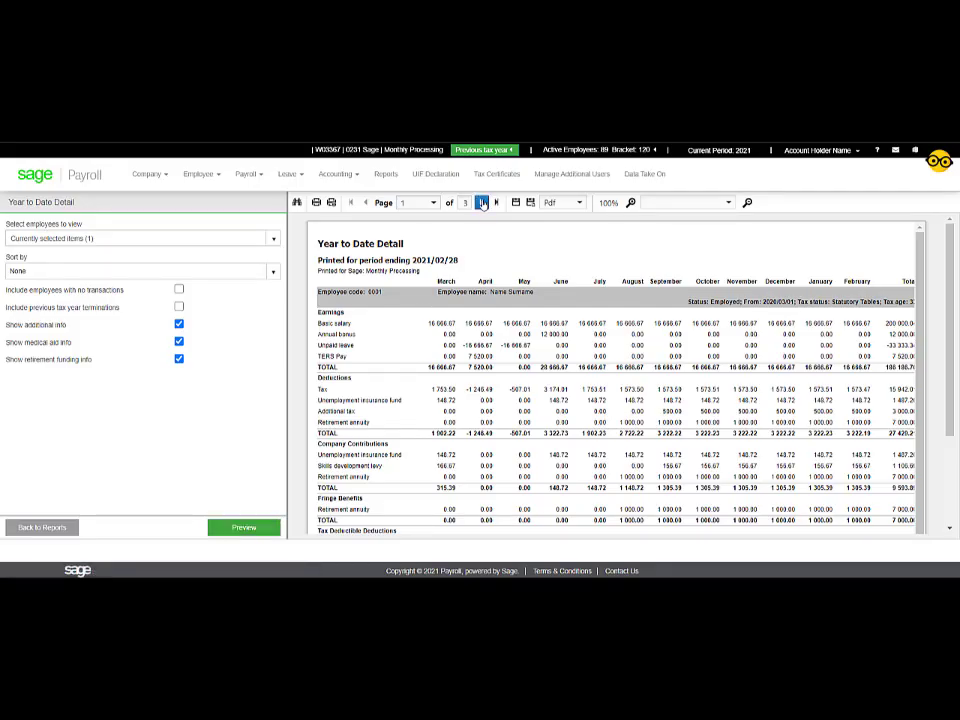
pyautogui.click(481, 202)
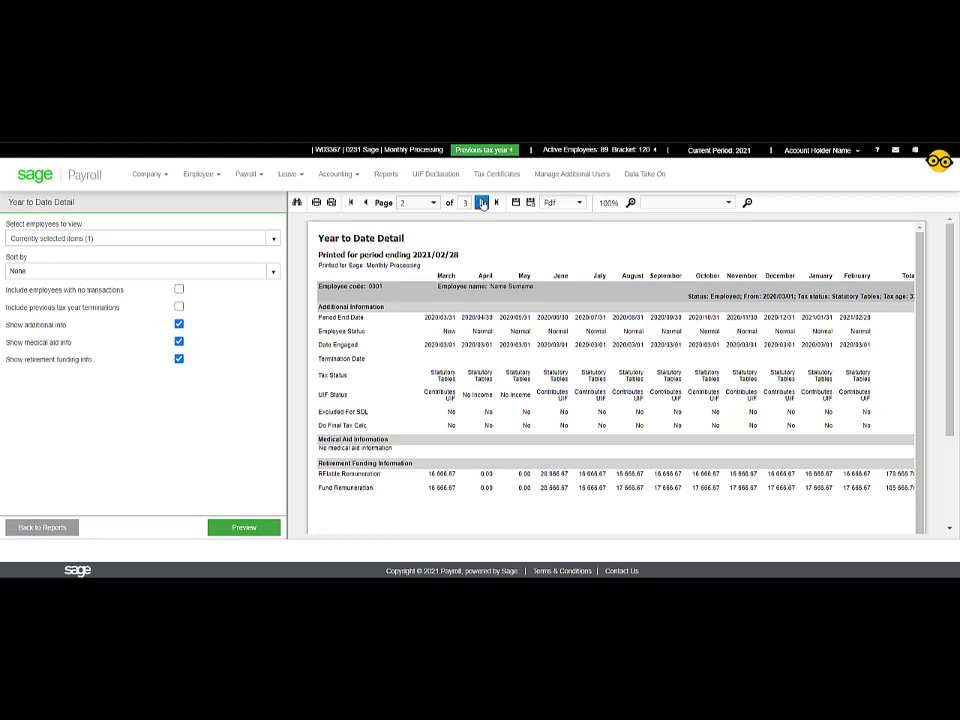
pyautogui.click(481, 202)
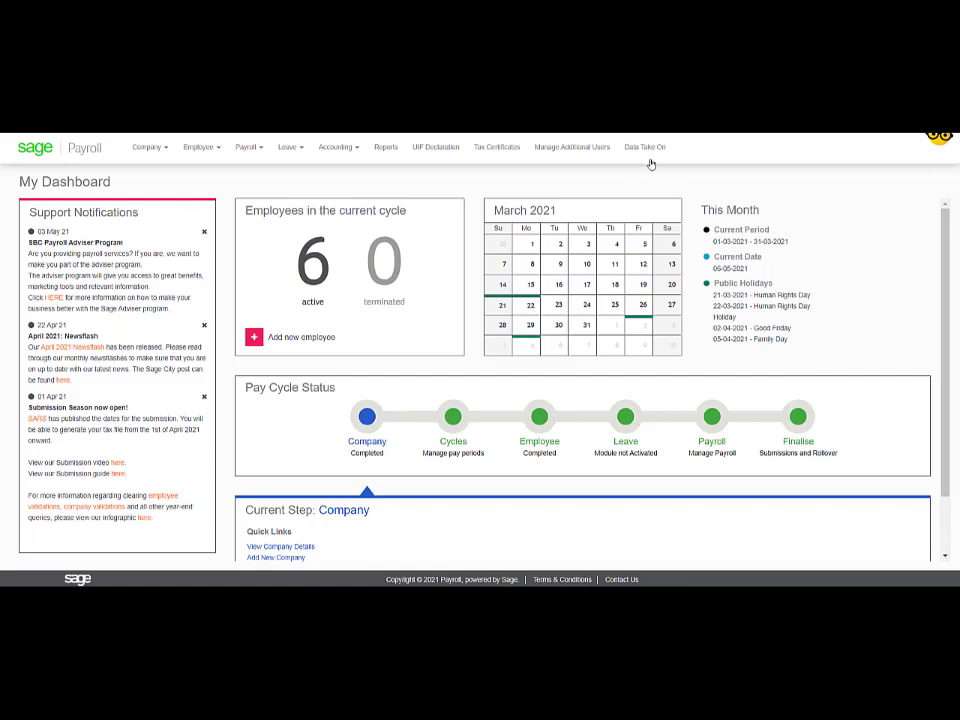
# Step: Download a processed financial import file from Data Take On history and open it in Excel
pyautogui.click(644, 147)
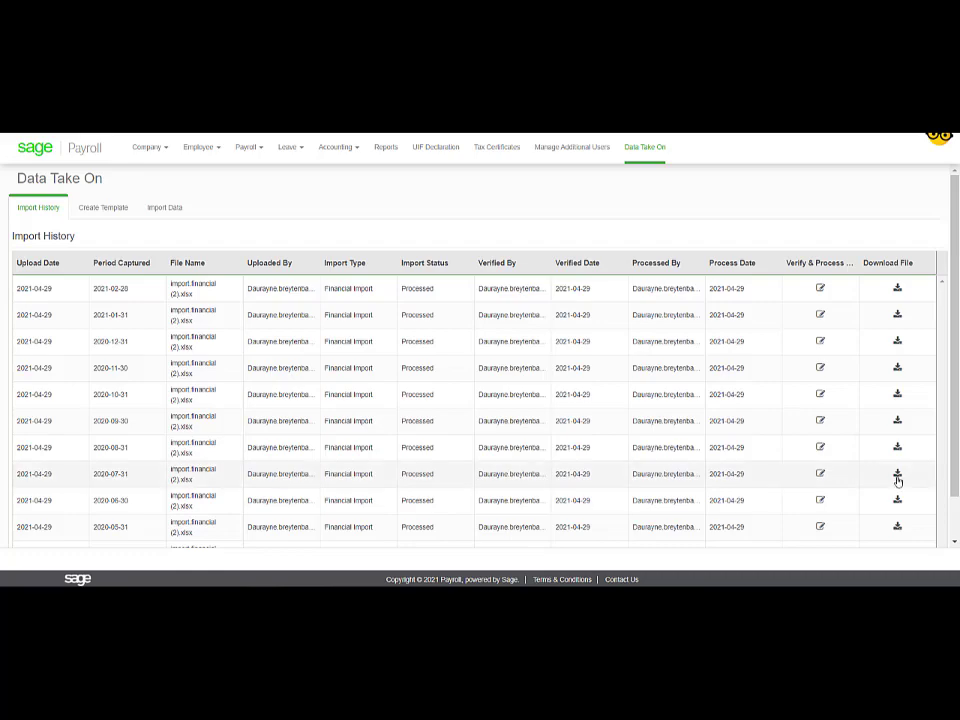
pyautogui.click(897, 474)
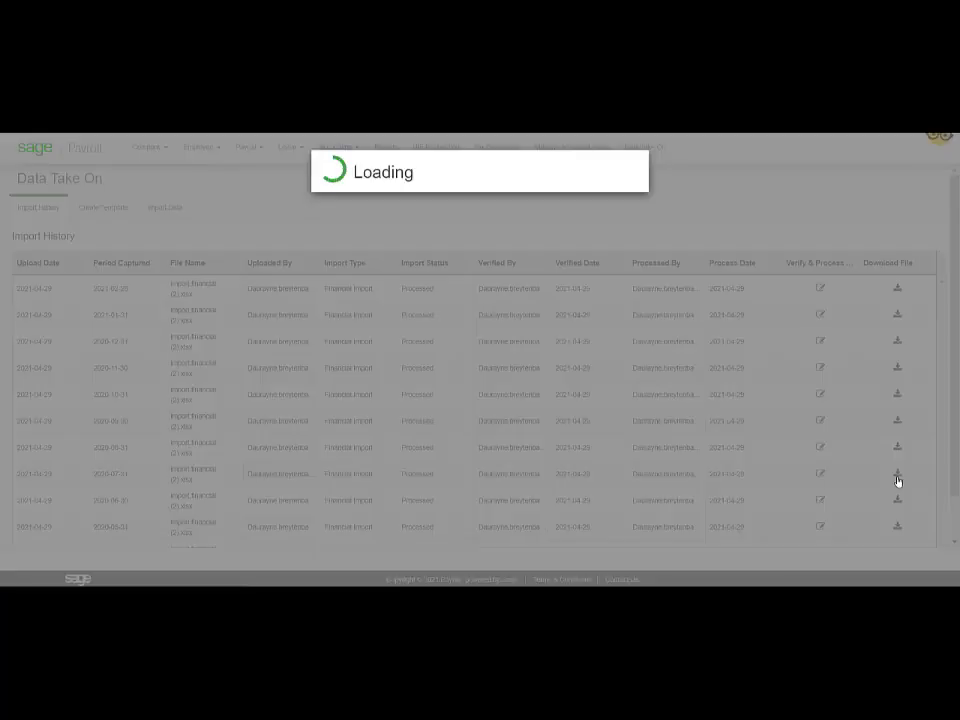
pyautogui.click(897, 473)
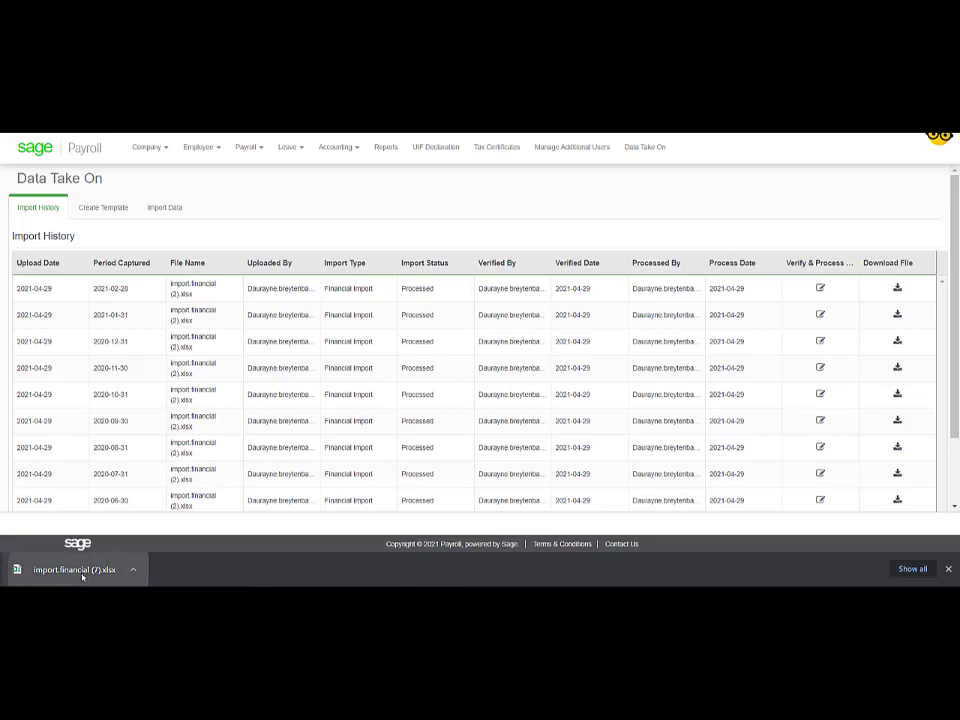
pyautogui.click(77, 569)
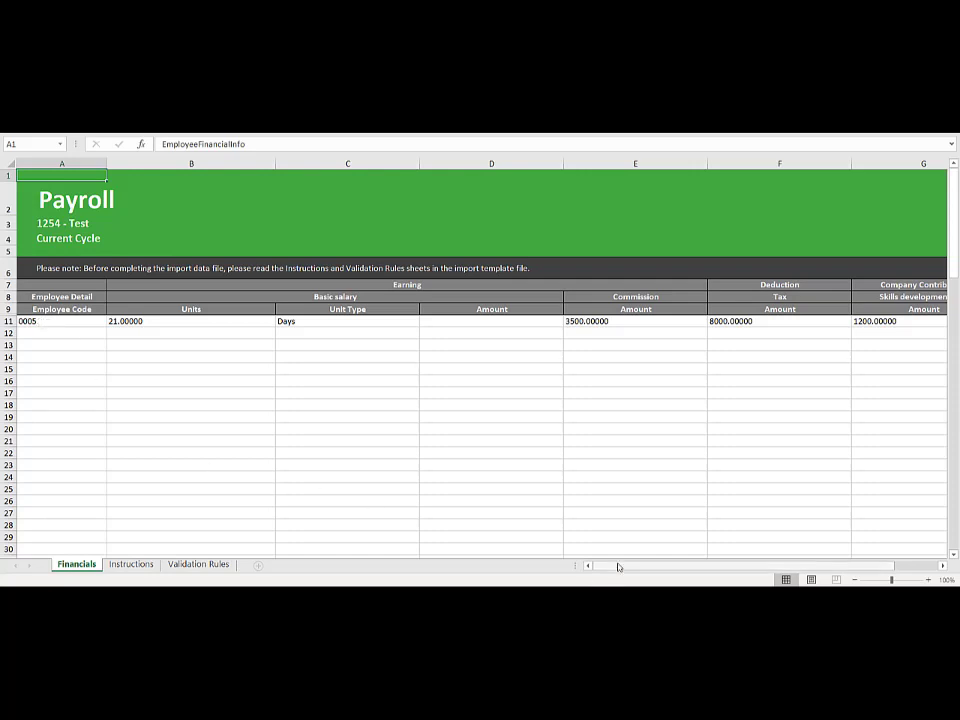
pyautogui.hscroll(3)
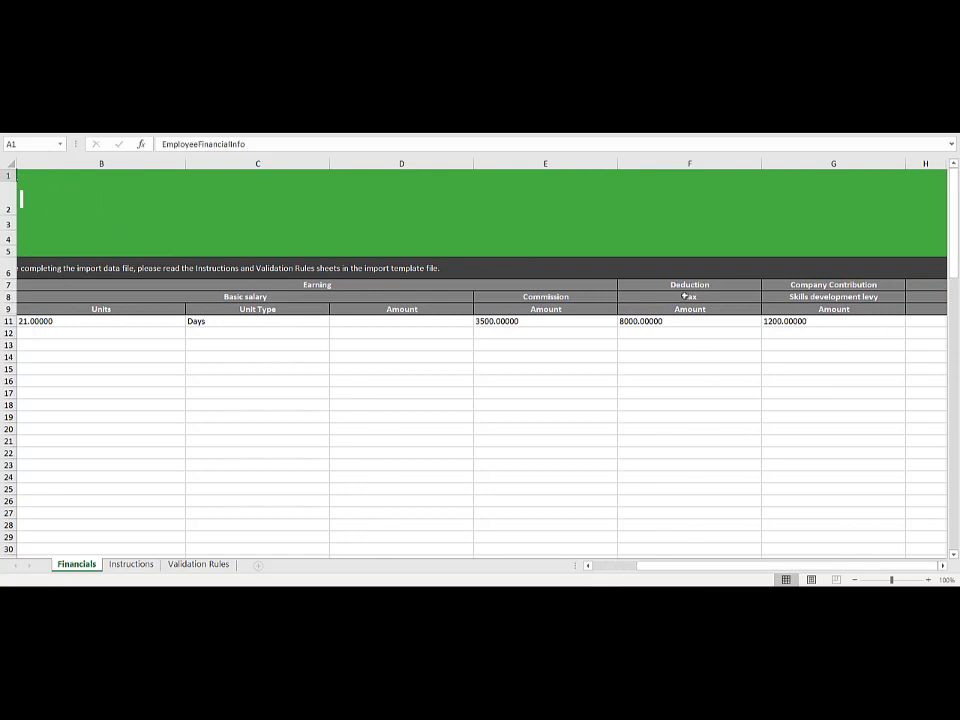
pyautogui.click(689, 297)
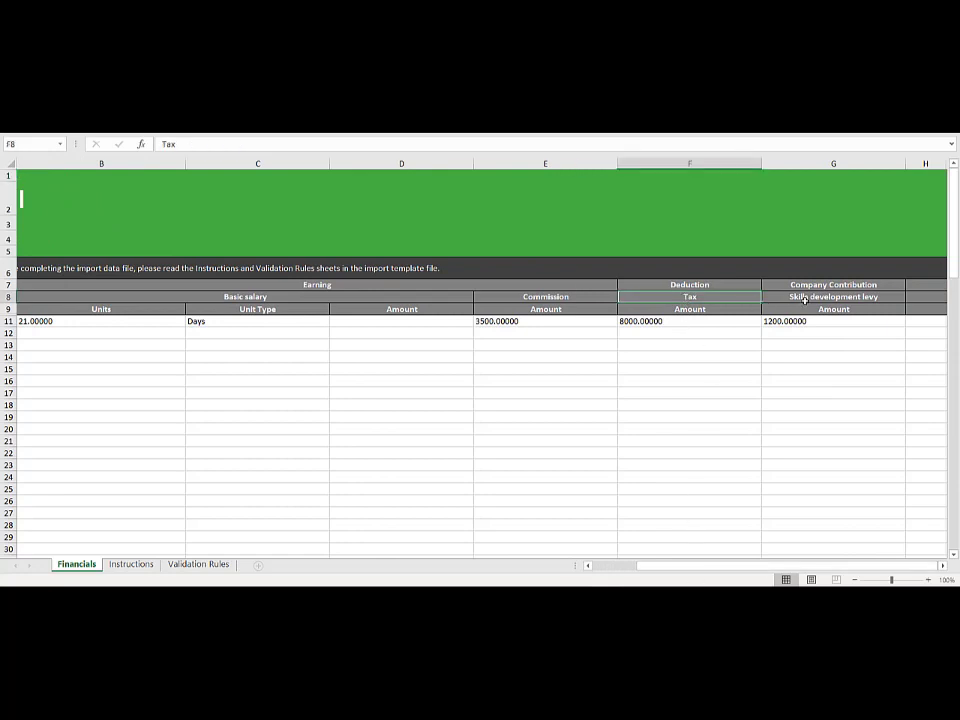
pyautogui.click(833, 296)
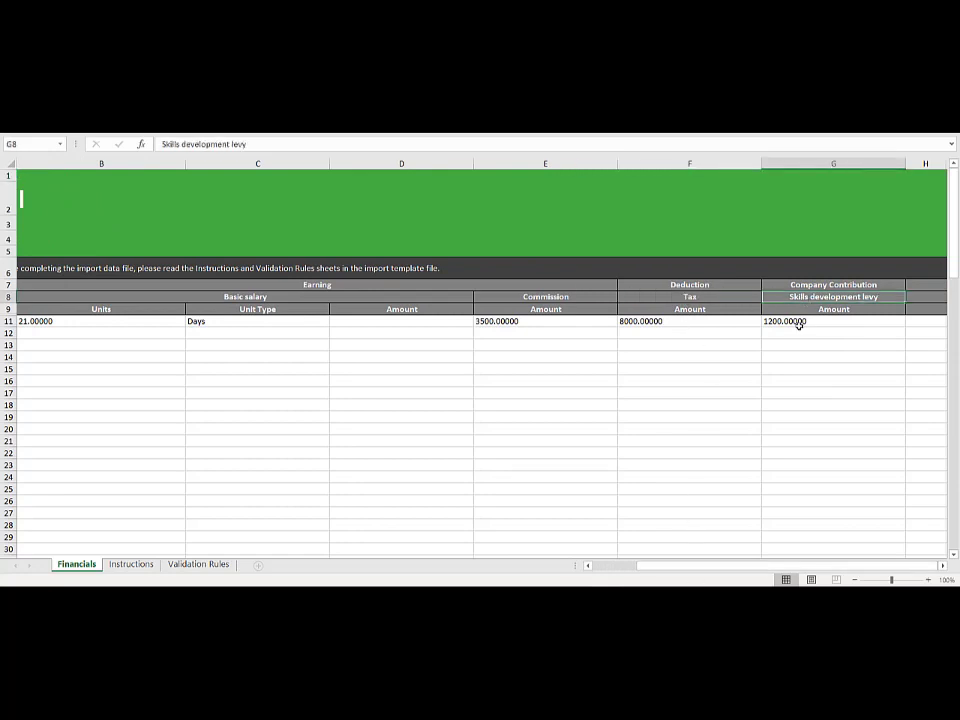